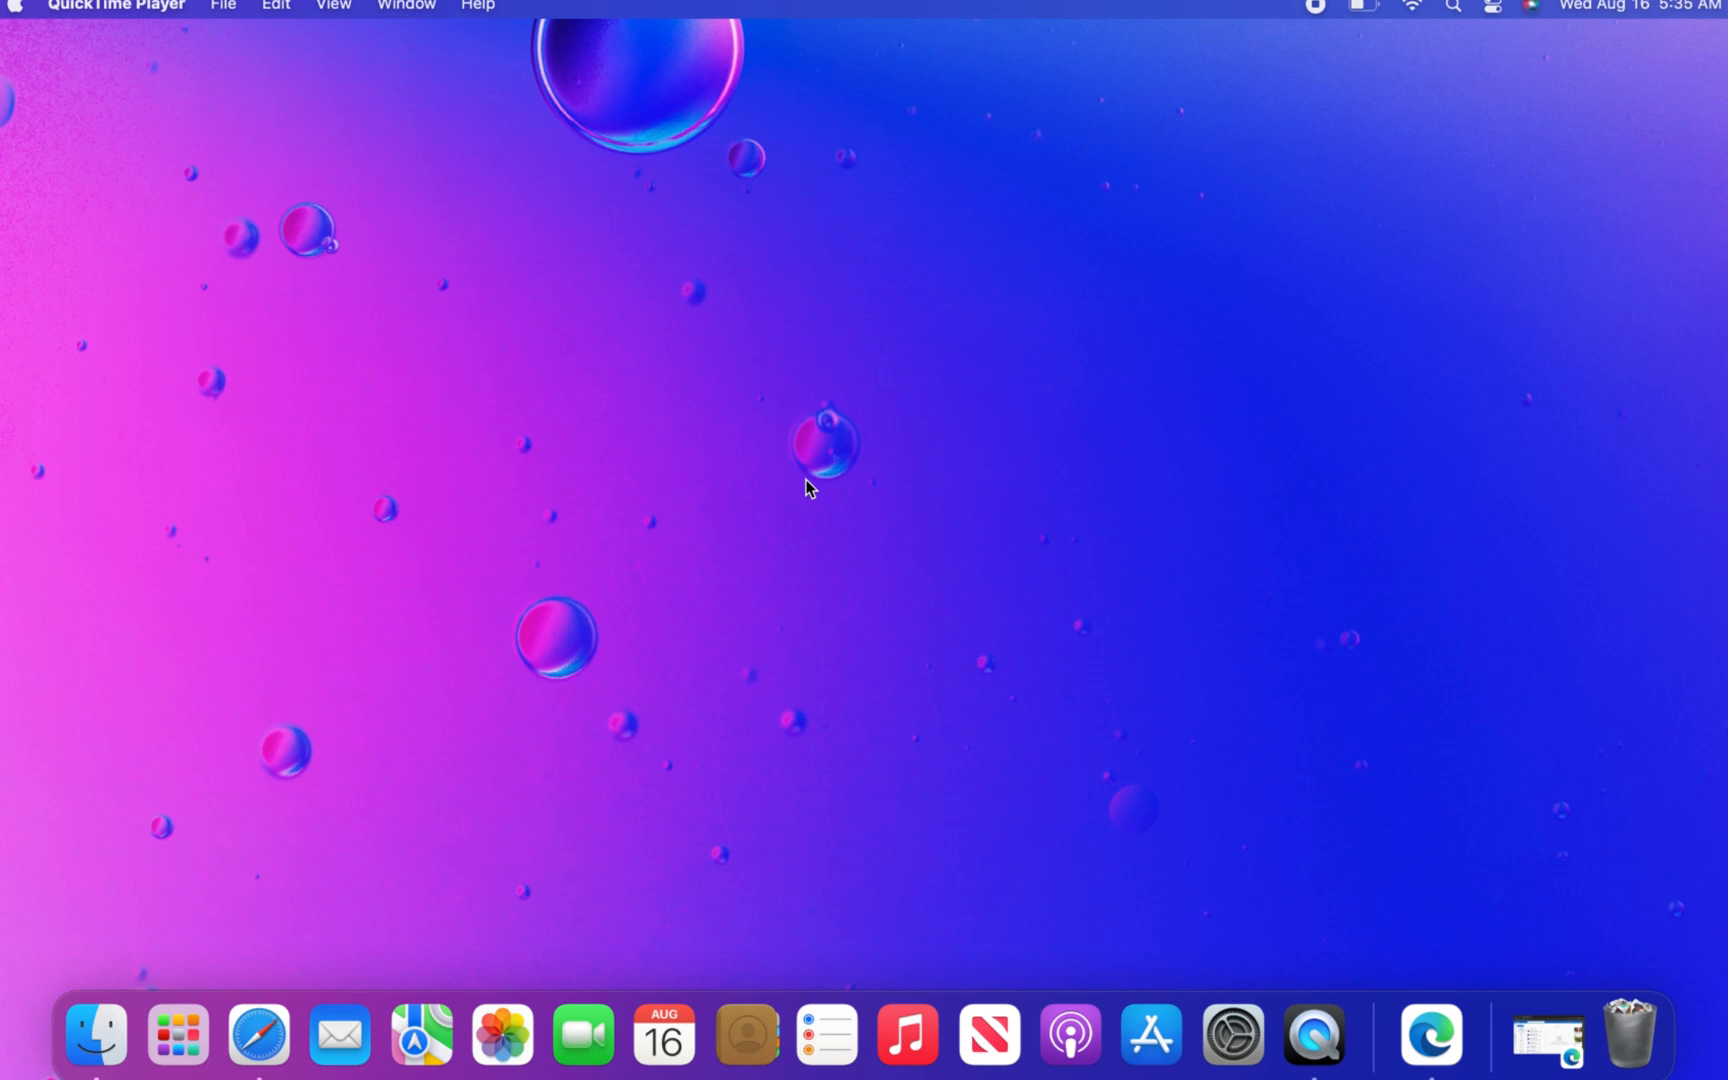
{"action": "mouse_move", "coordinate": [1335, 819]}
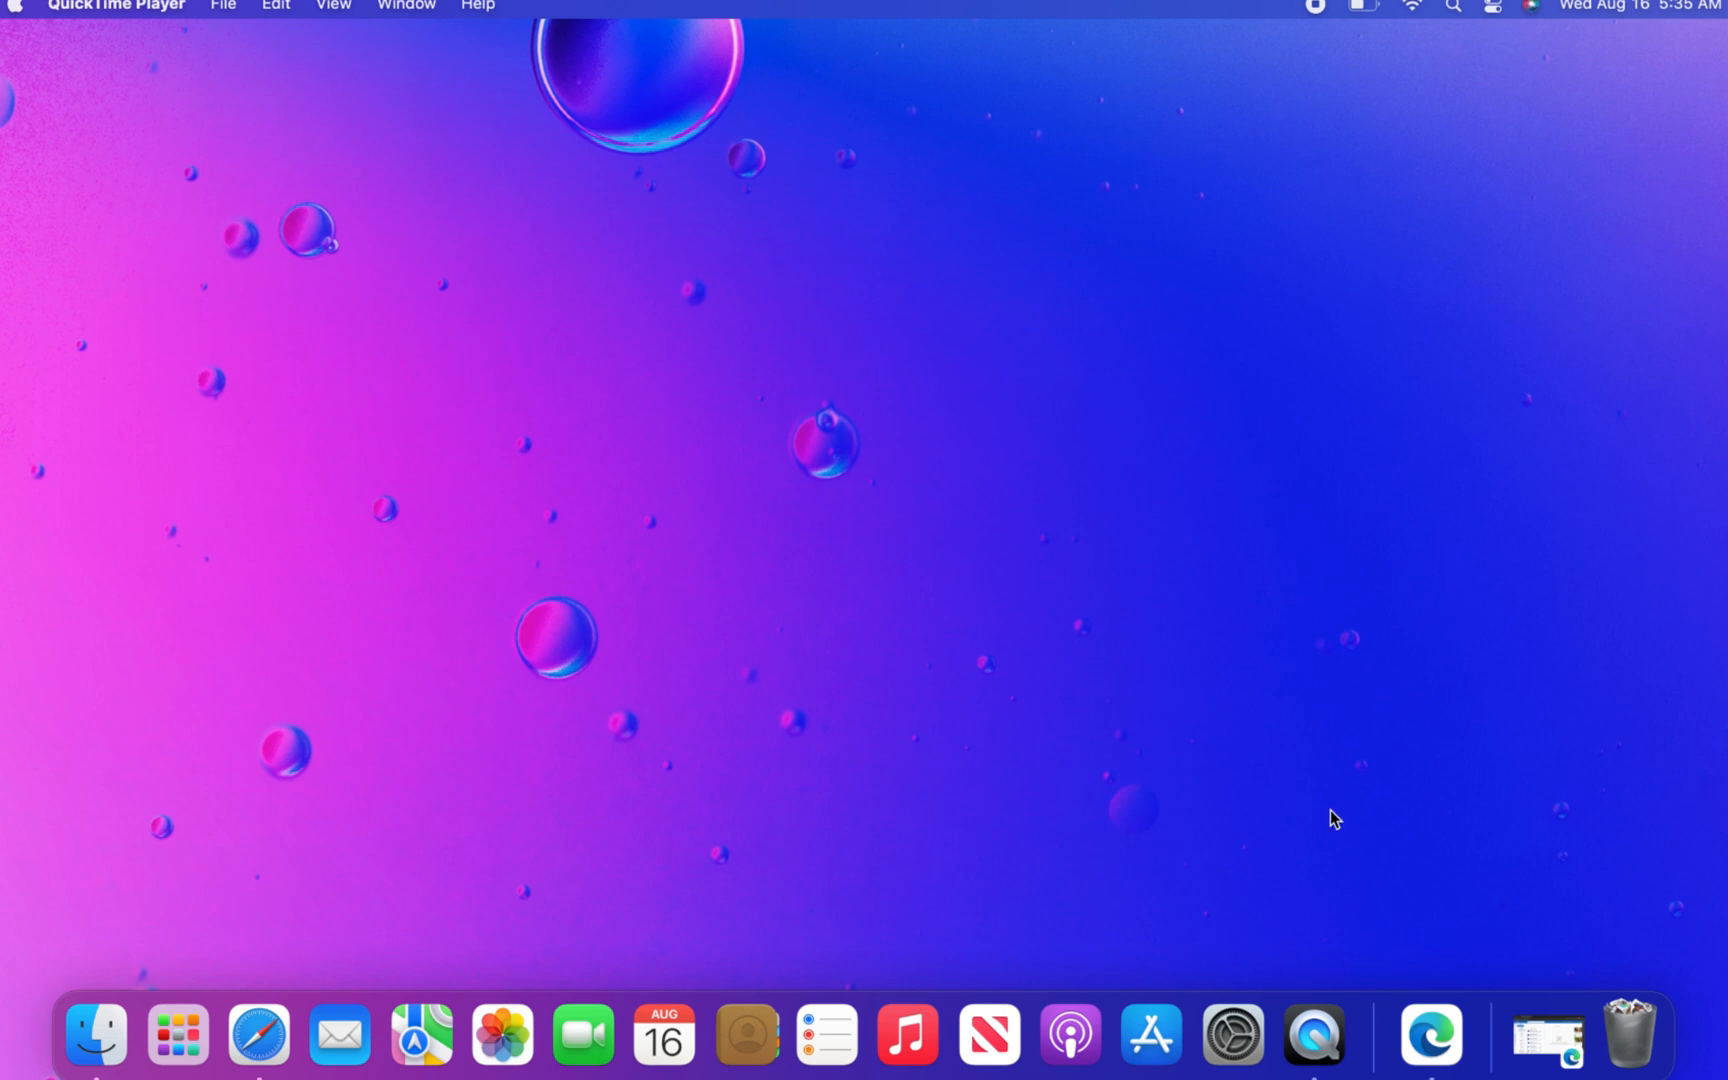
Bring Outlook to the front in Edge and open Settings on the Mail Layout page
{"action": "left_click", "coordinate": [1429, 1036]}
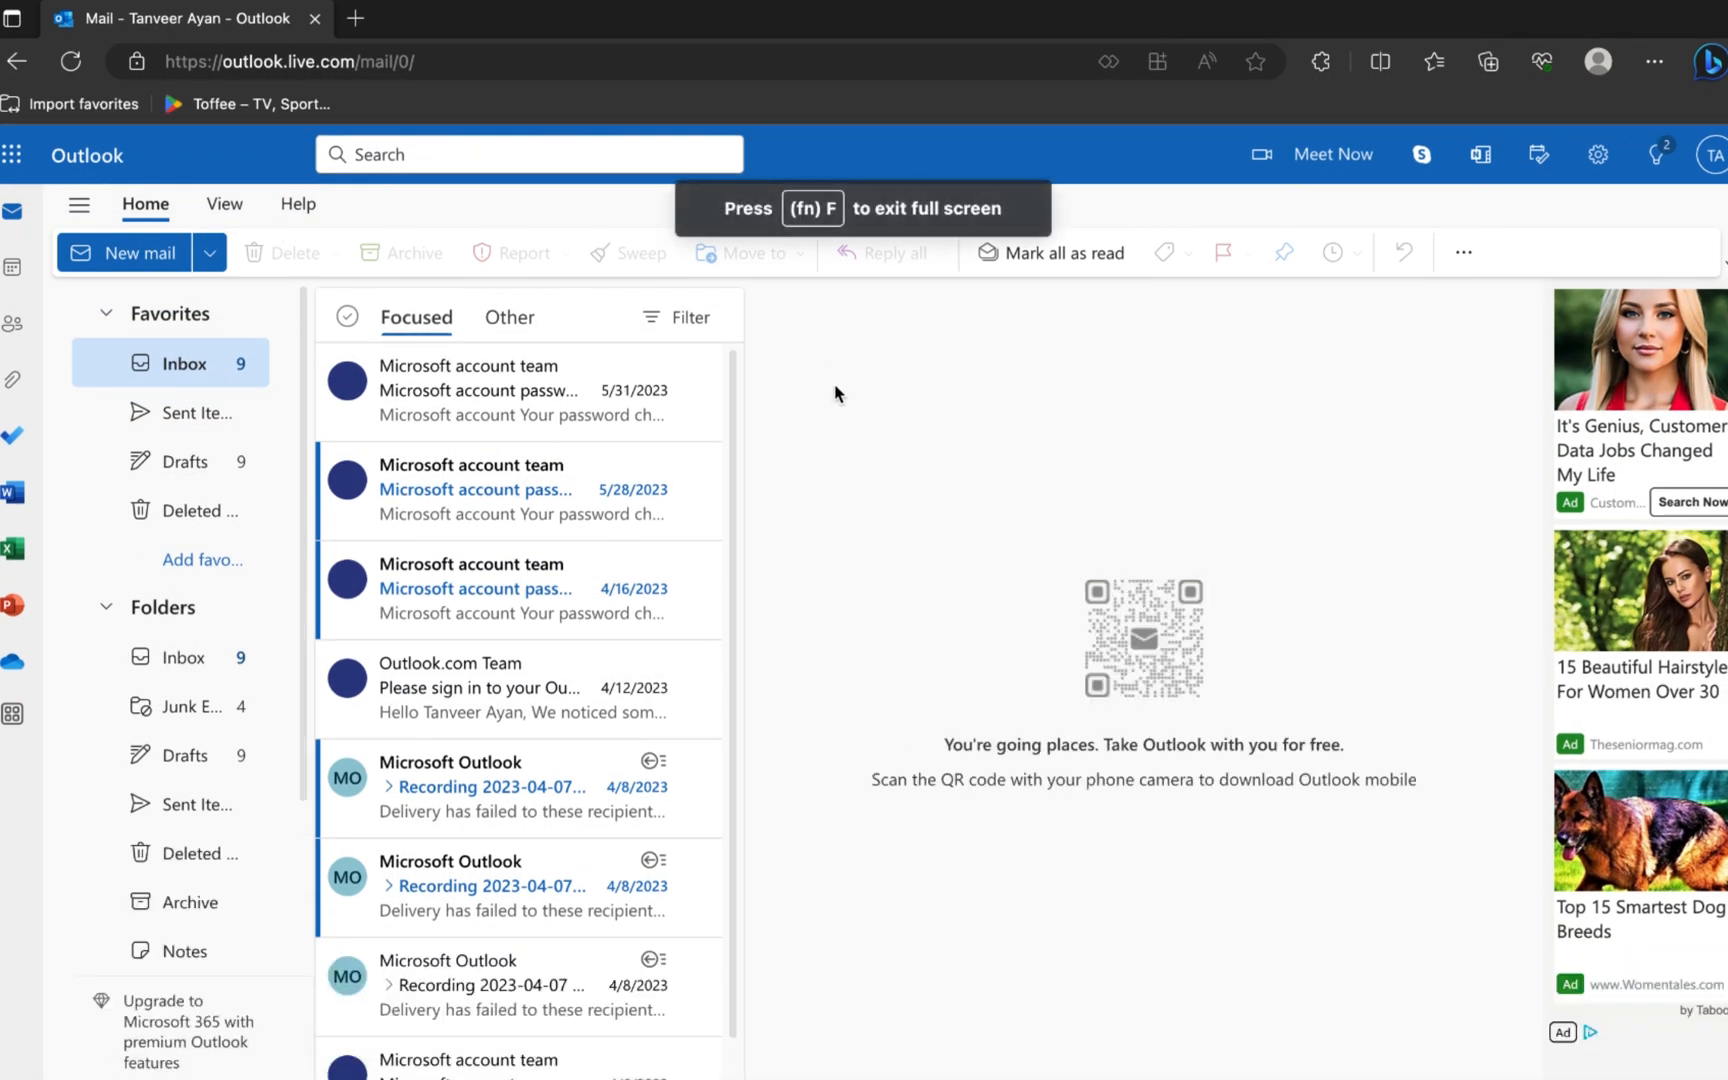
{"action": "mouse_move", "coordinate": [1265, 464]}
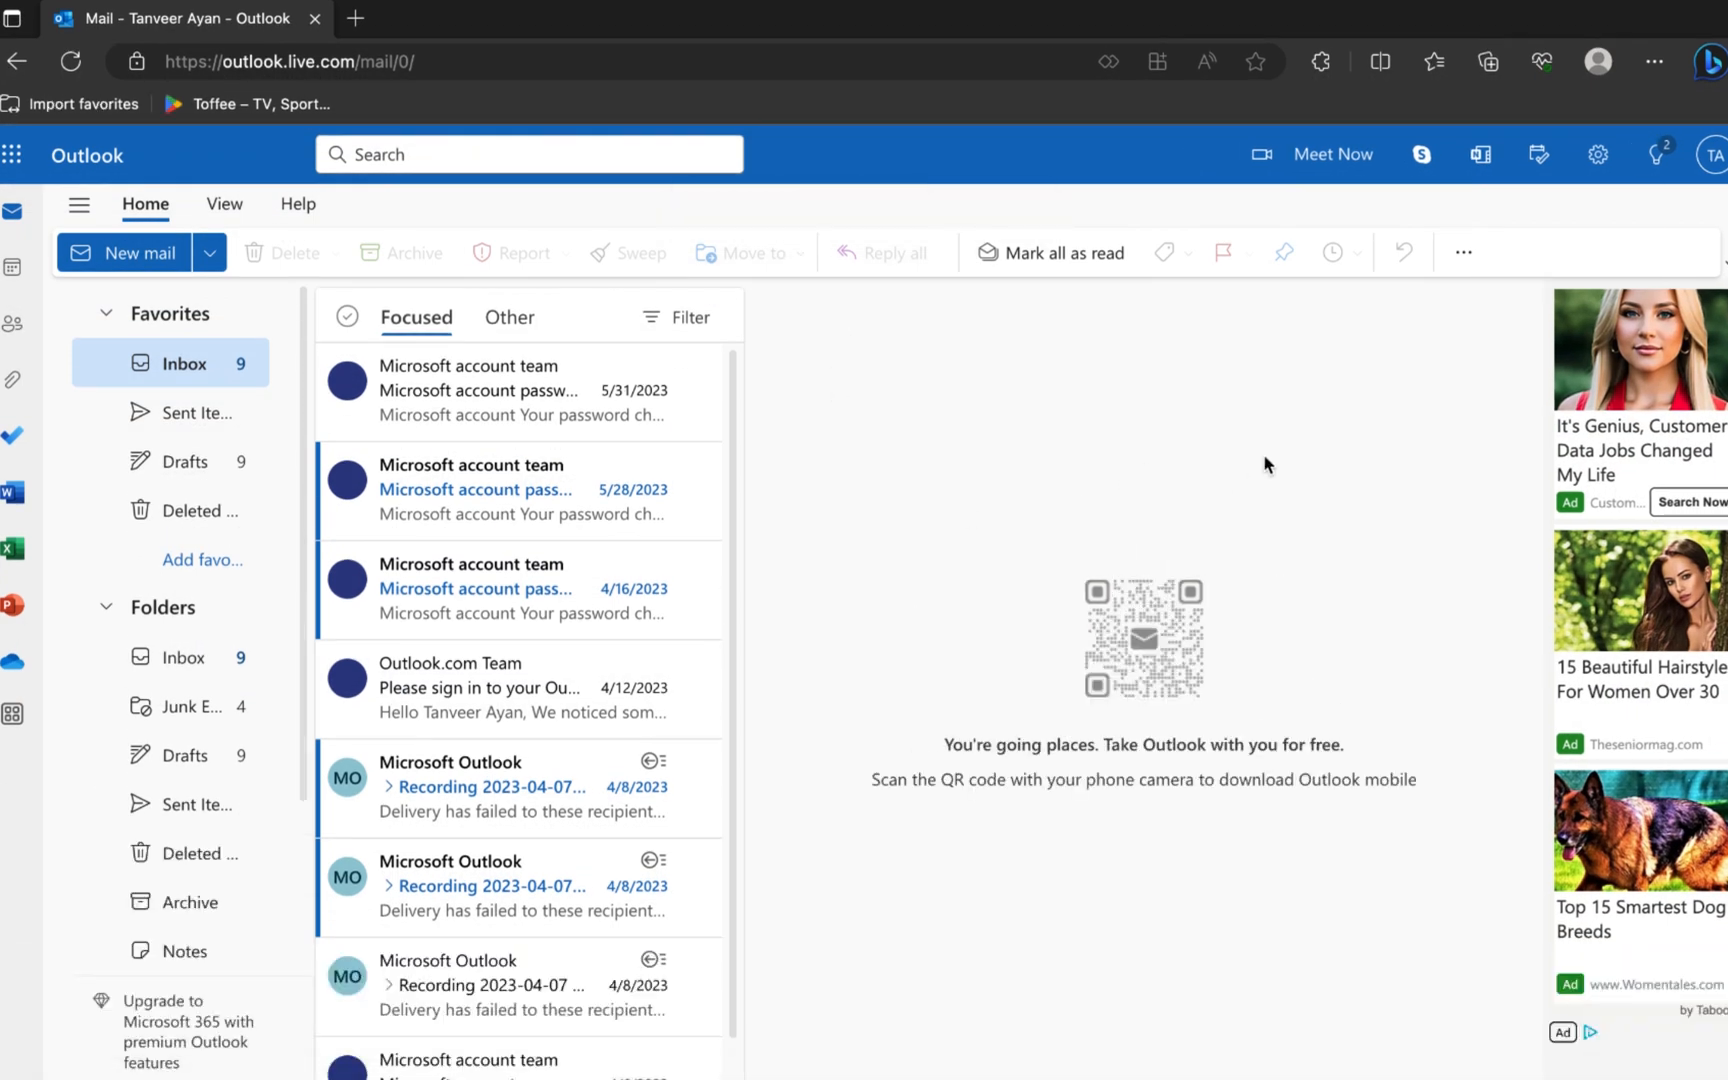
{"action": "mouse_move", "coordinate": [1597, 154]}
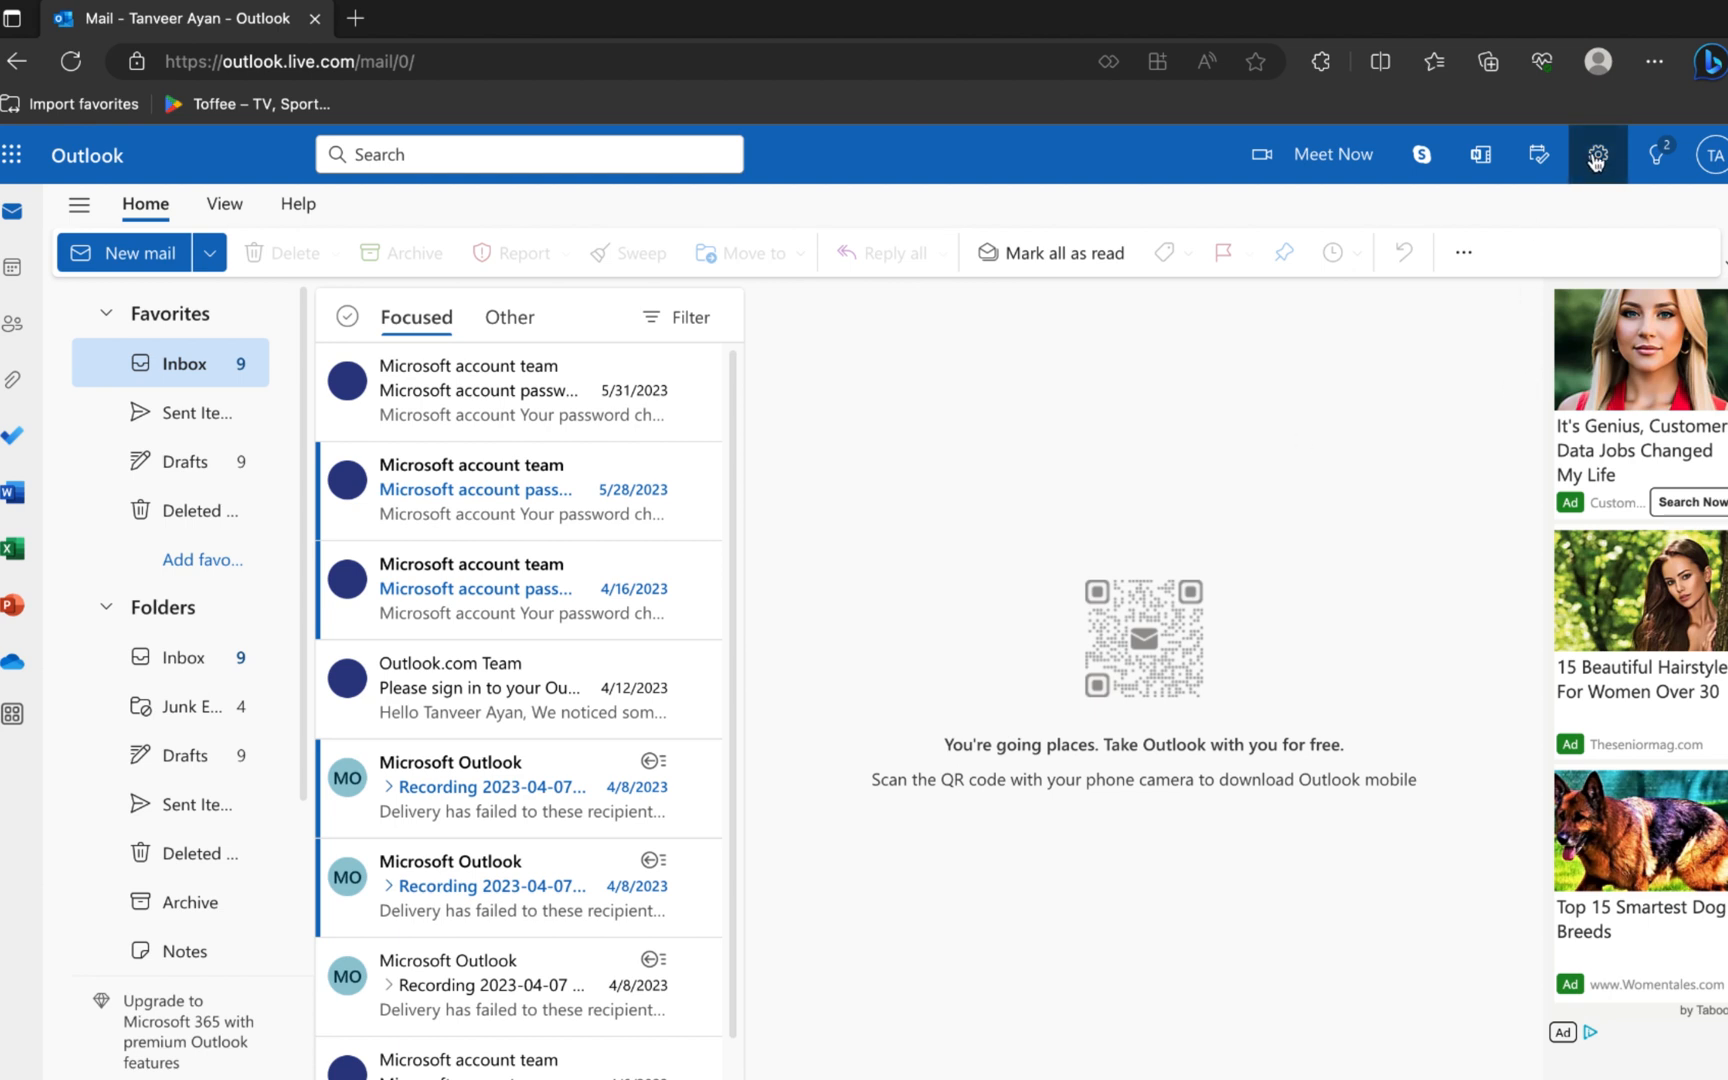
{"action": "left_click", "coordinate": [1597, 154]}
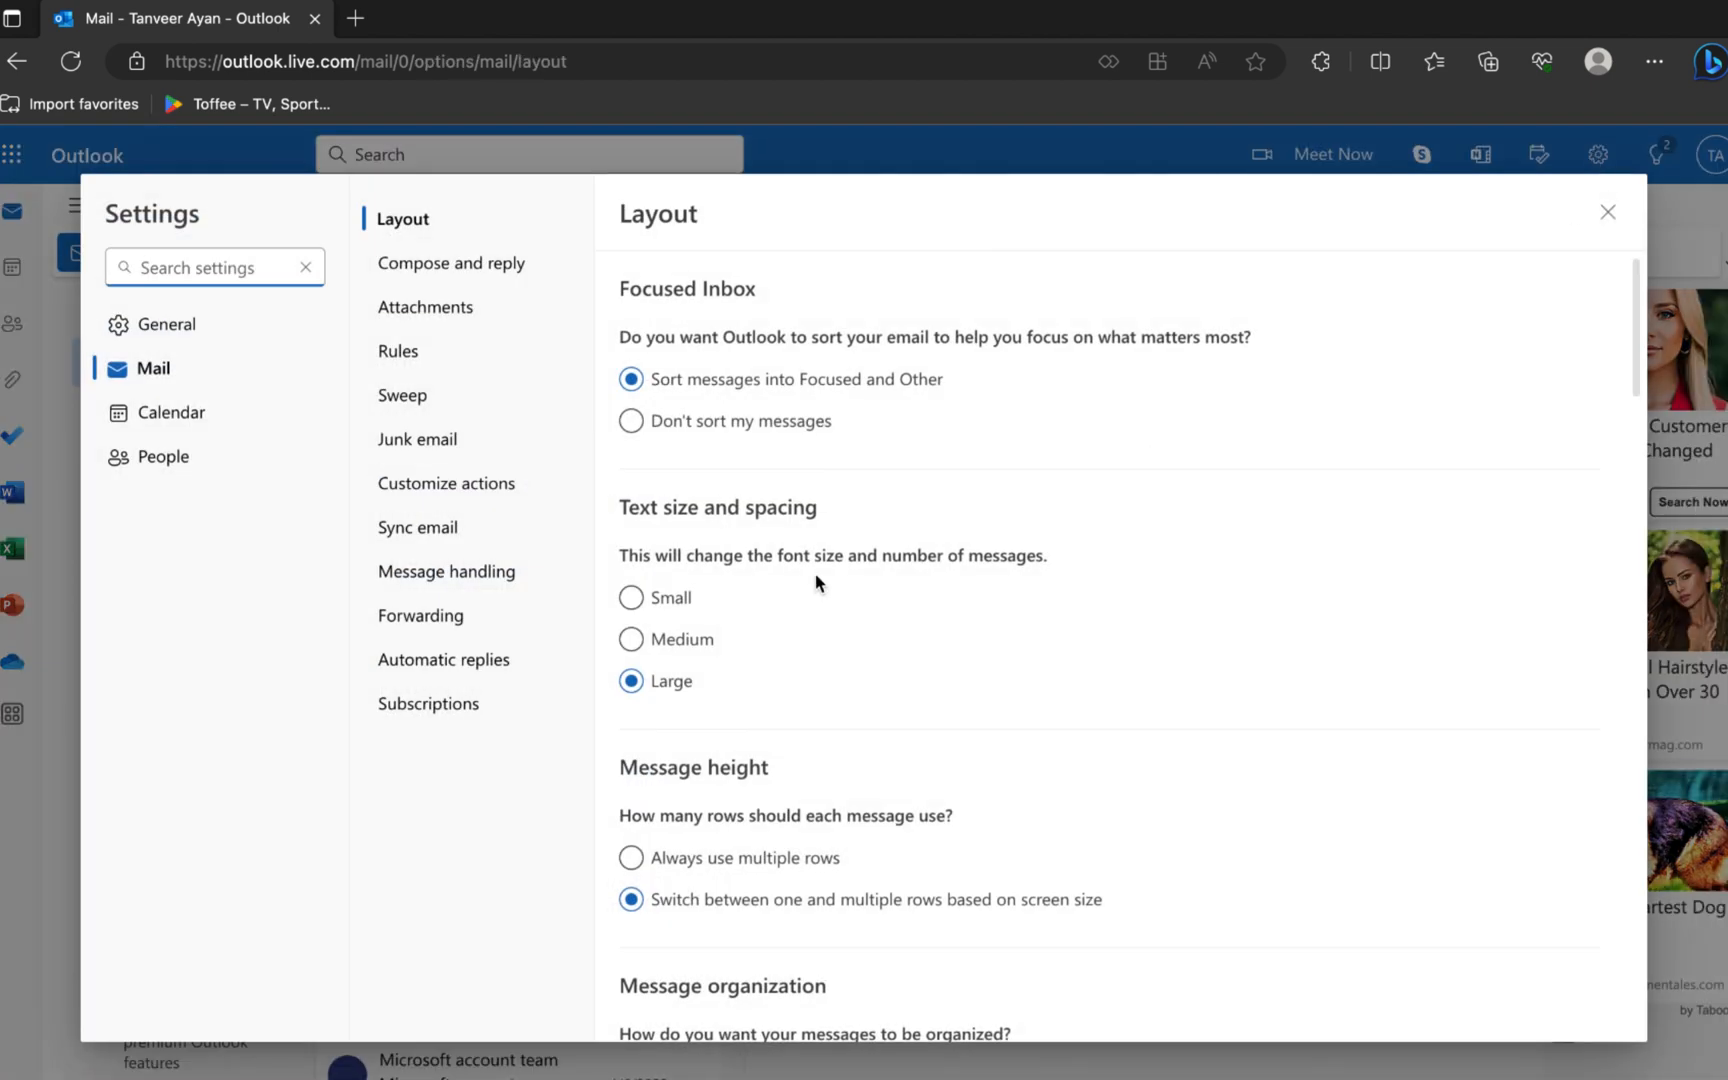
{"action": "scroll", "scroll_direction": "down", "scroll_amount": 3}
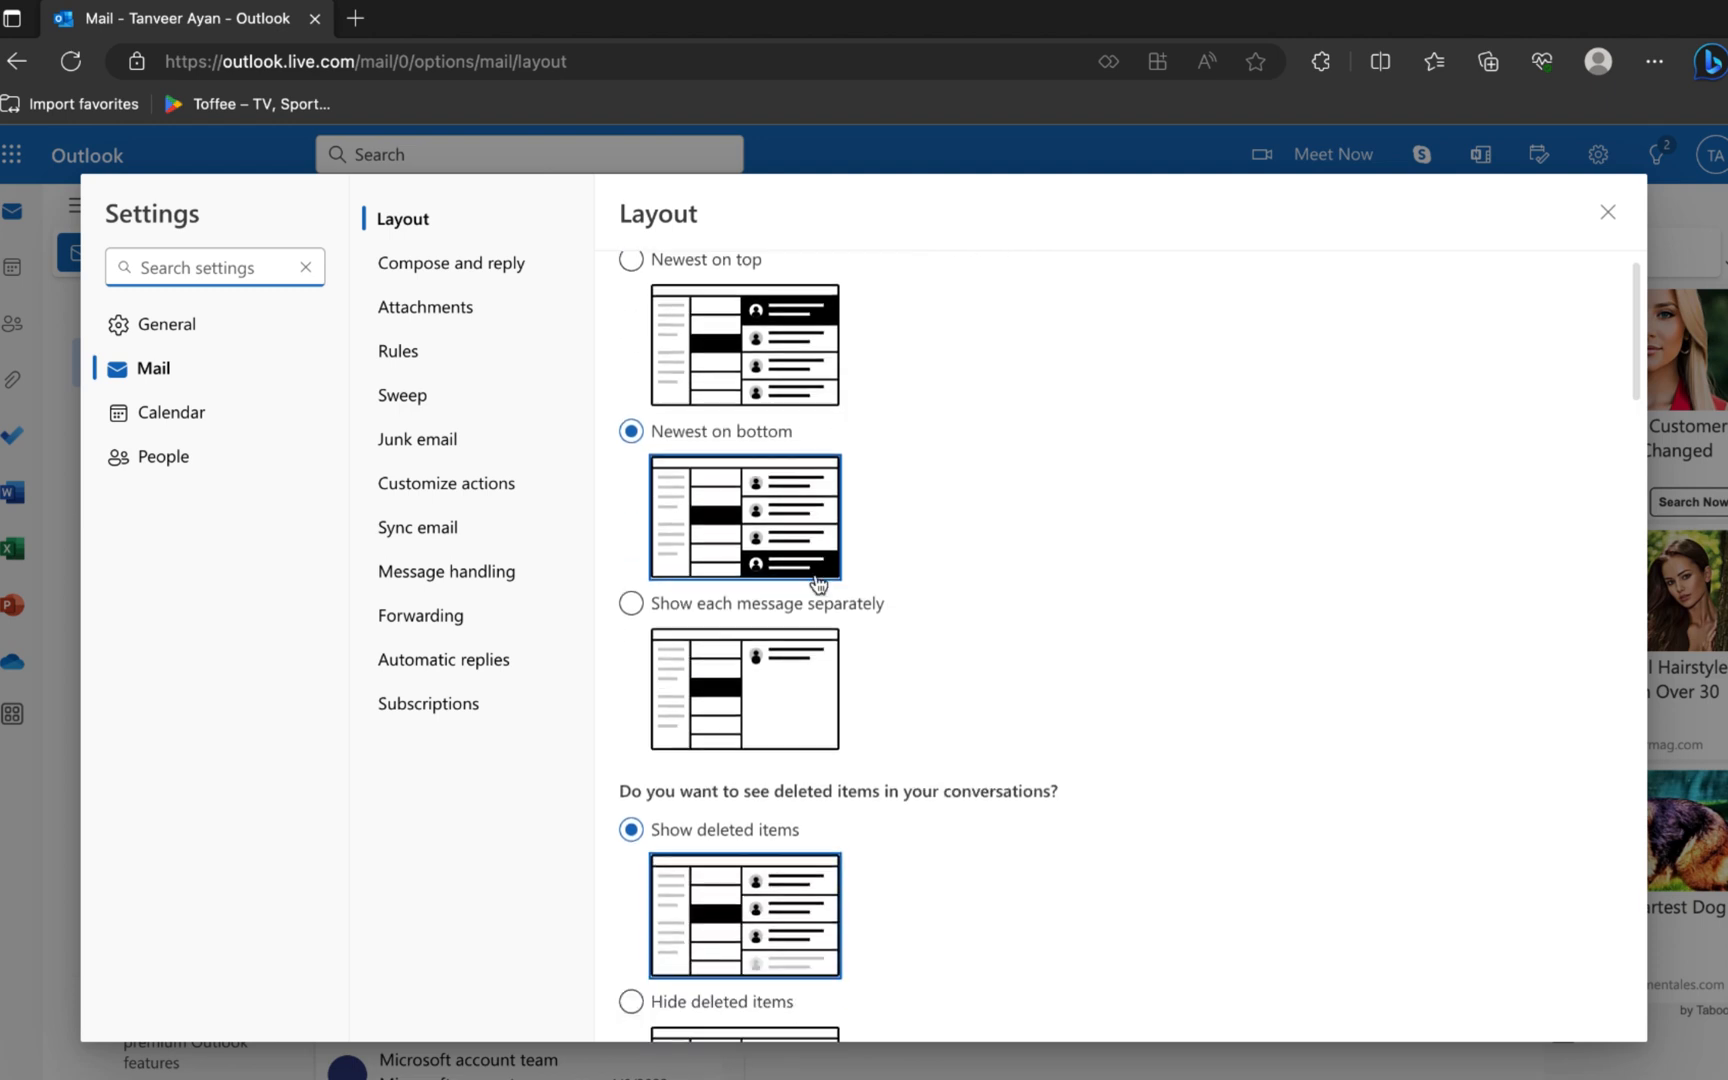
{"action": "scroll", "scroll_direction": "down", "scroll_amount": 3}
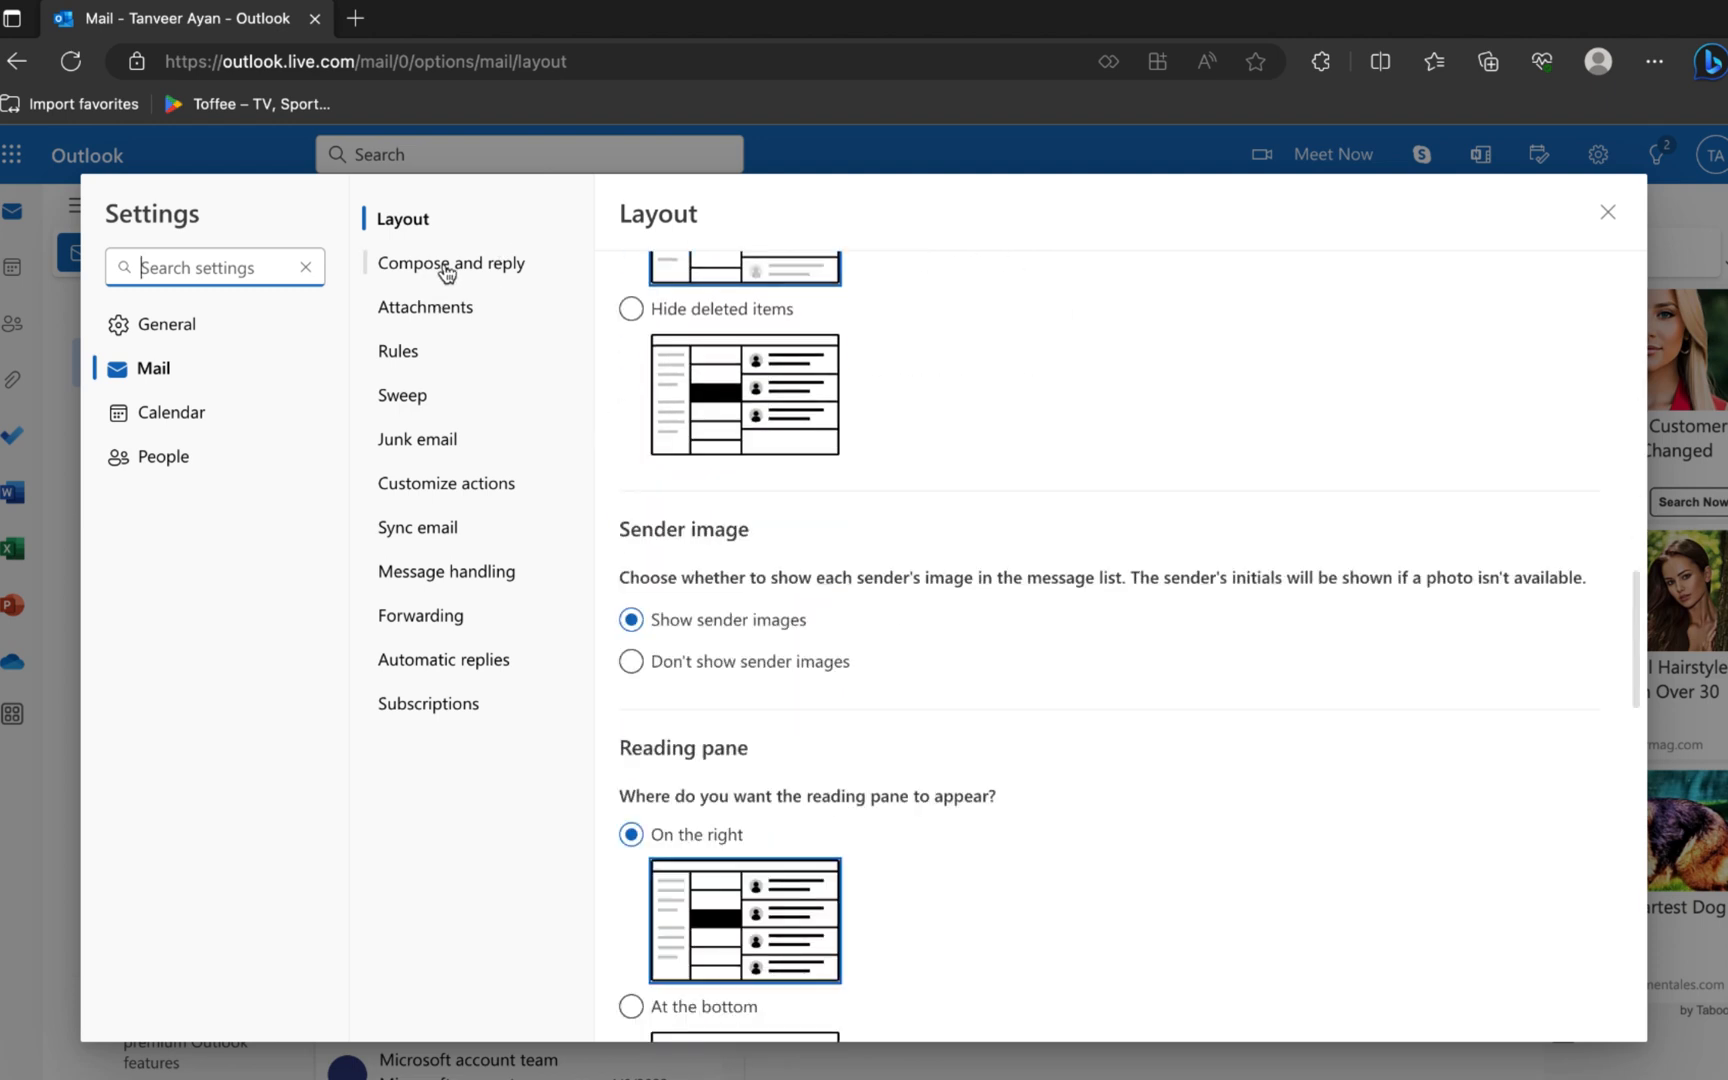
Go to Compose and reply and scroll to the Undo send section, currently 0
{"action": "left_click", "coordinate": [451, 262]}
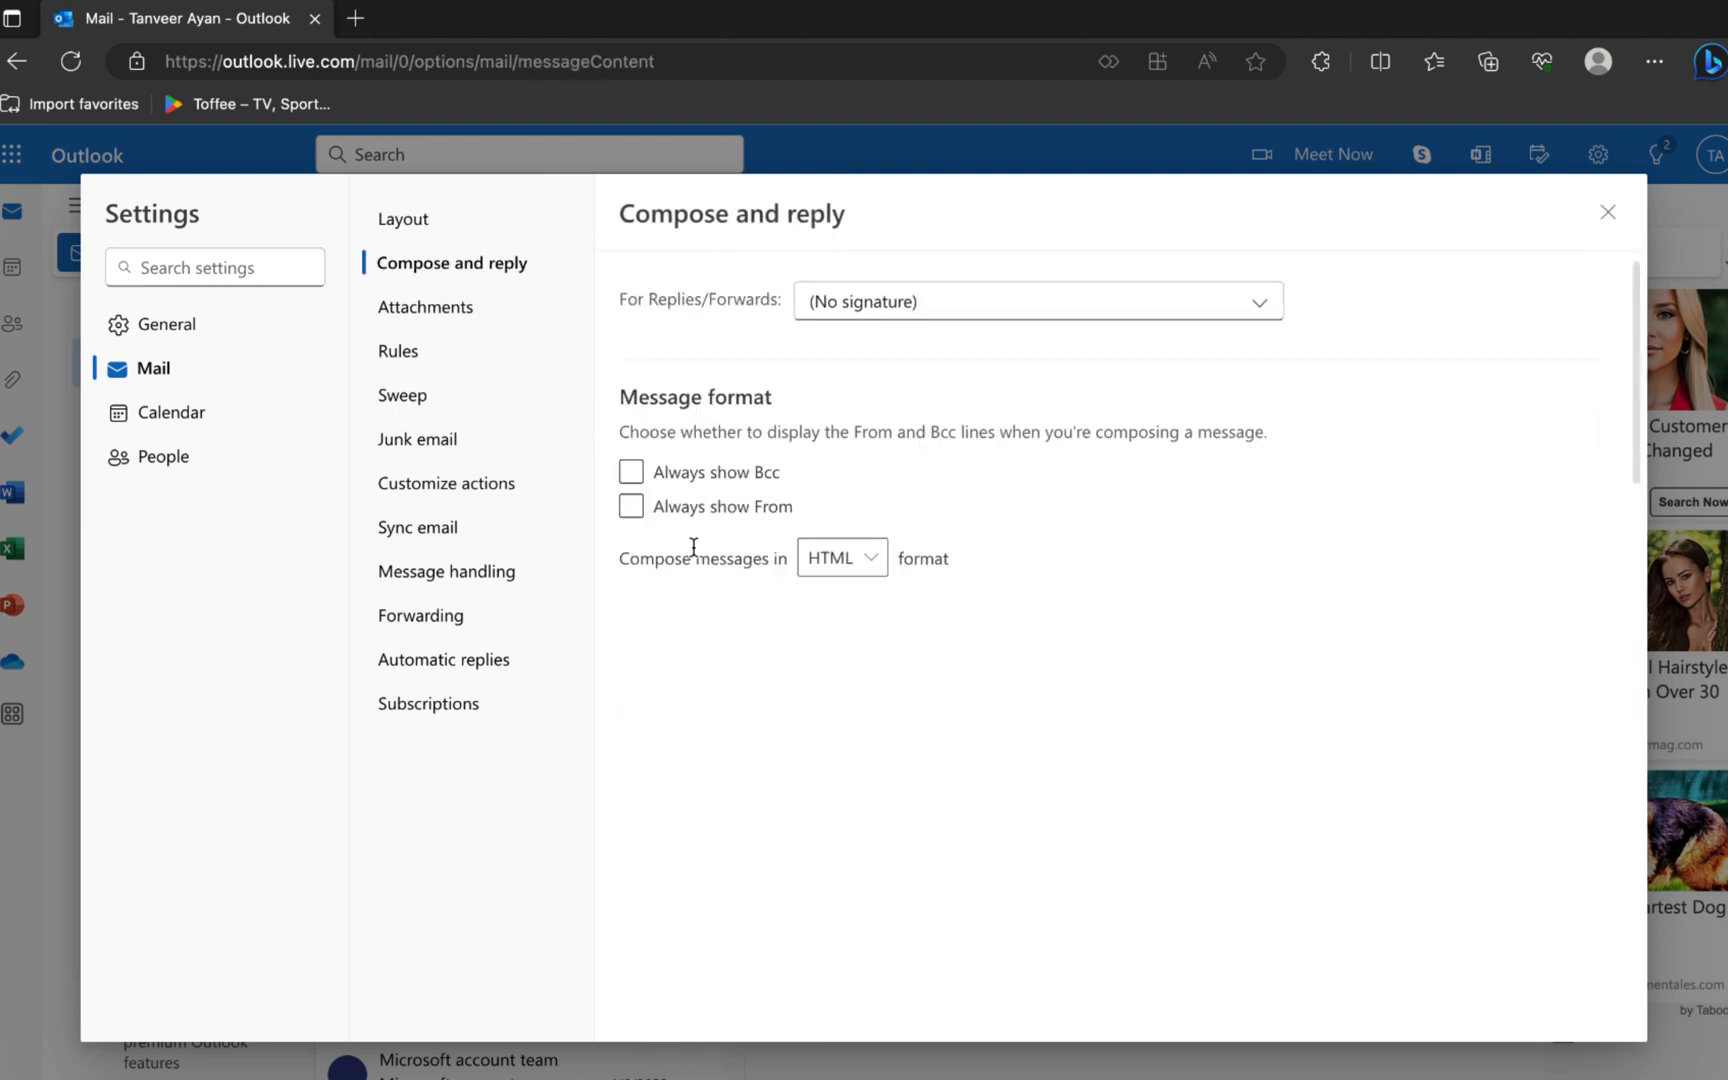
{"action": "scroll", "scroll_direction": "down", "scroll_amount": 3}
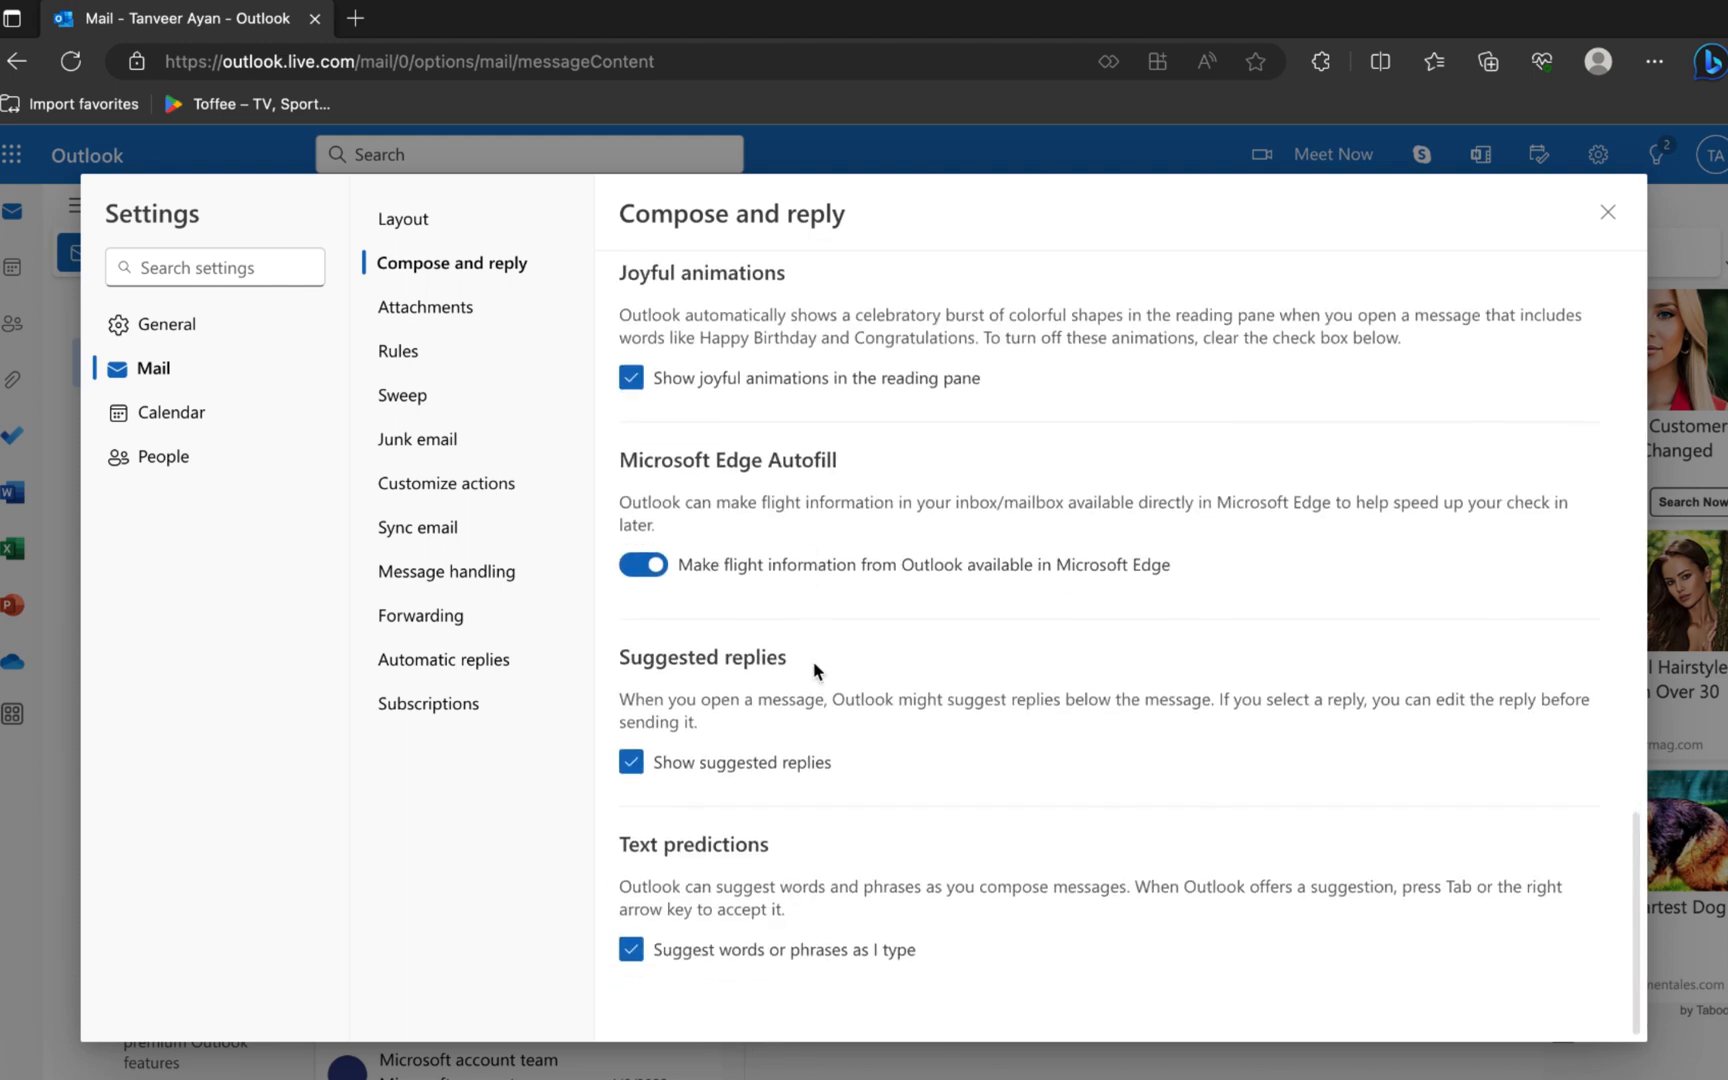
{"action": "scroll", "scroll_direction": "up", "scroll_amount": 3}
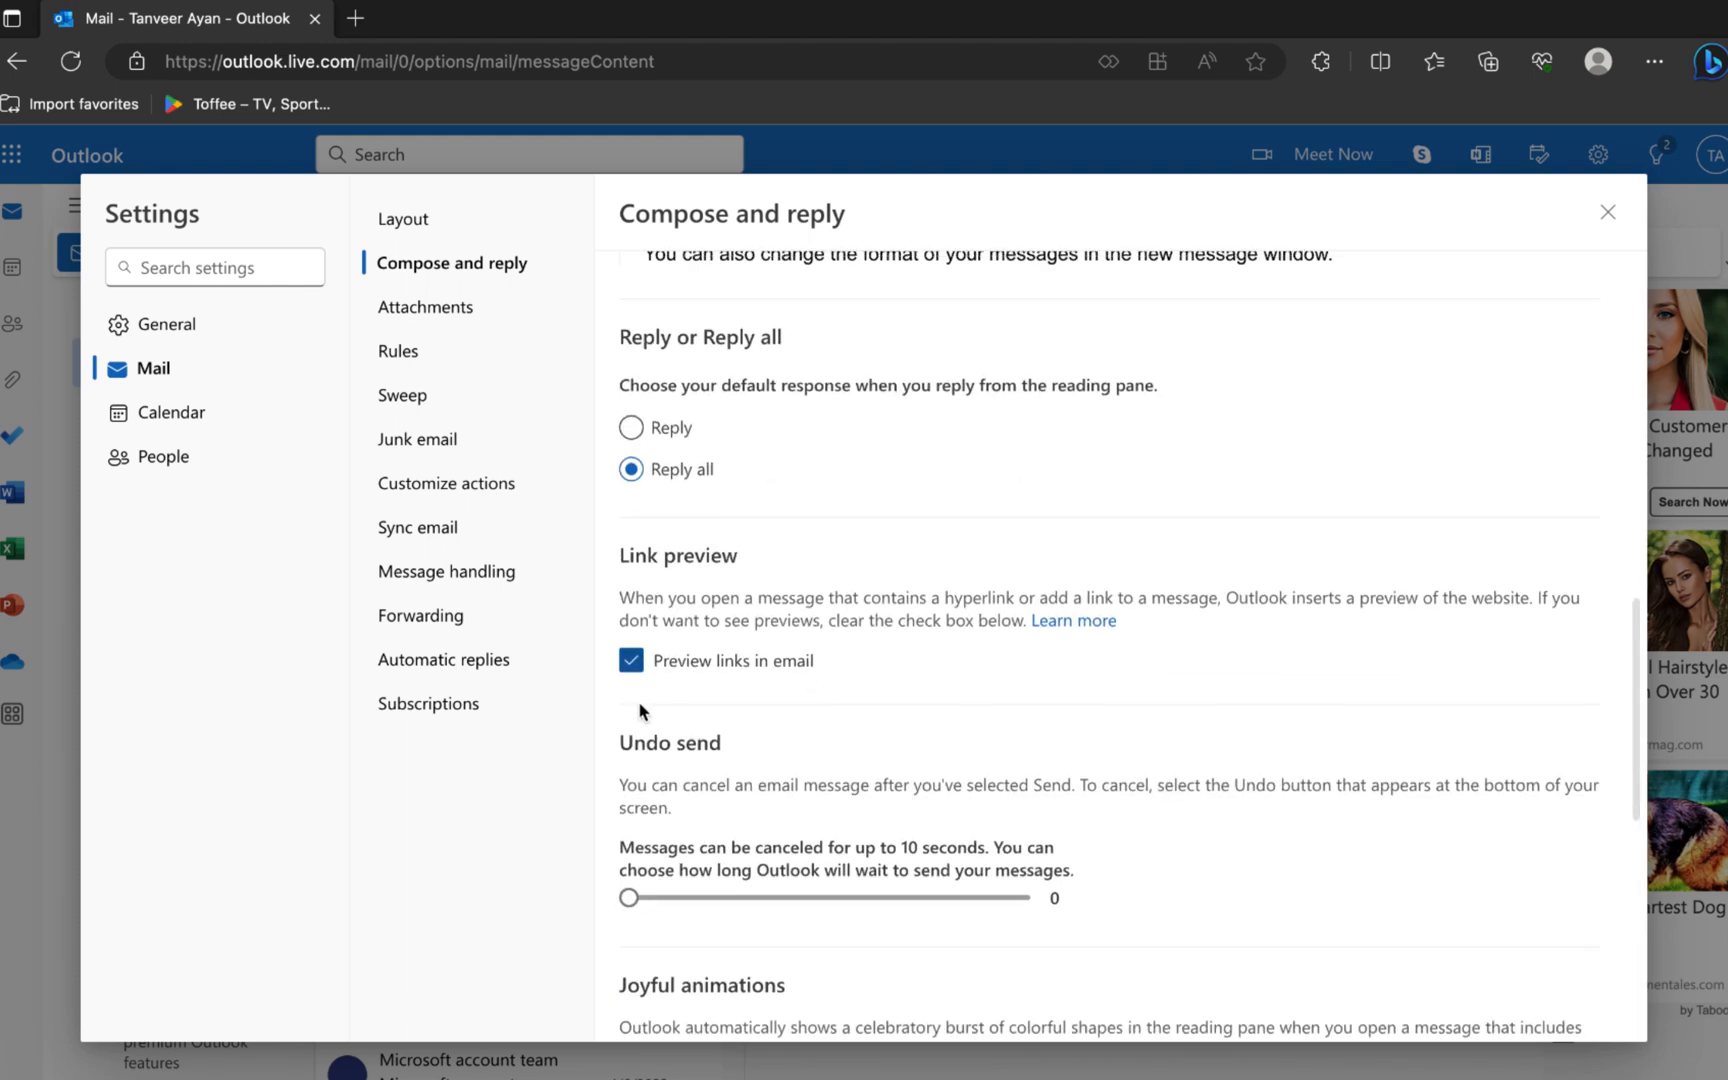
{"action": "scroll", "scroll_direction": "down", "scroll_amount": 3}
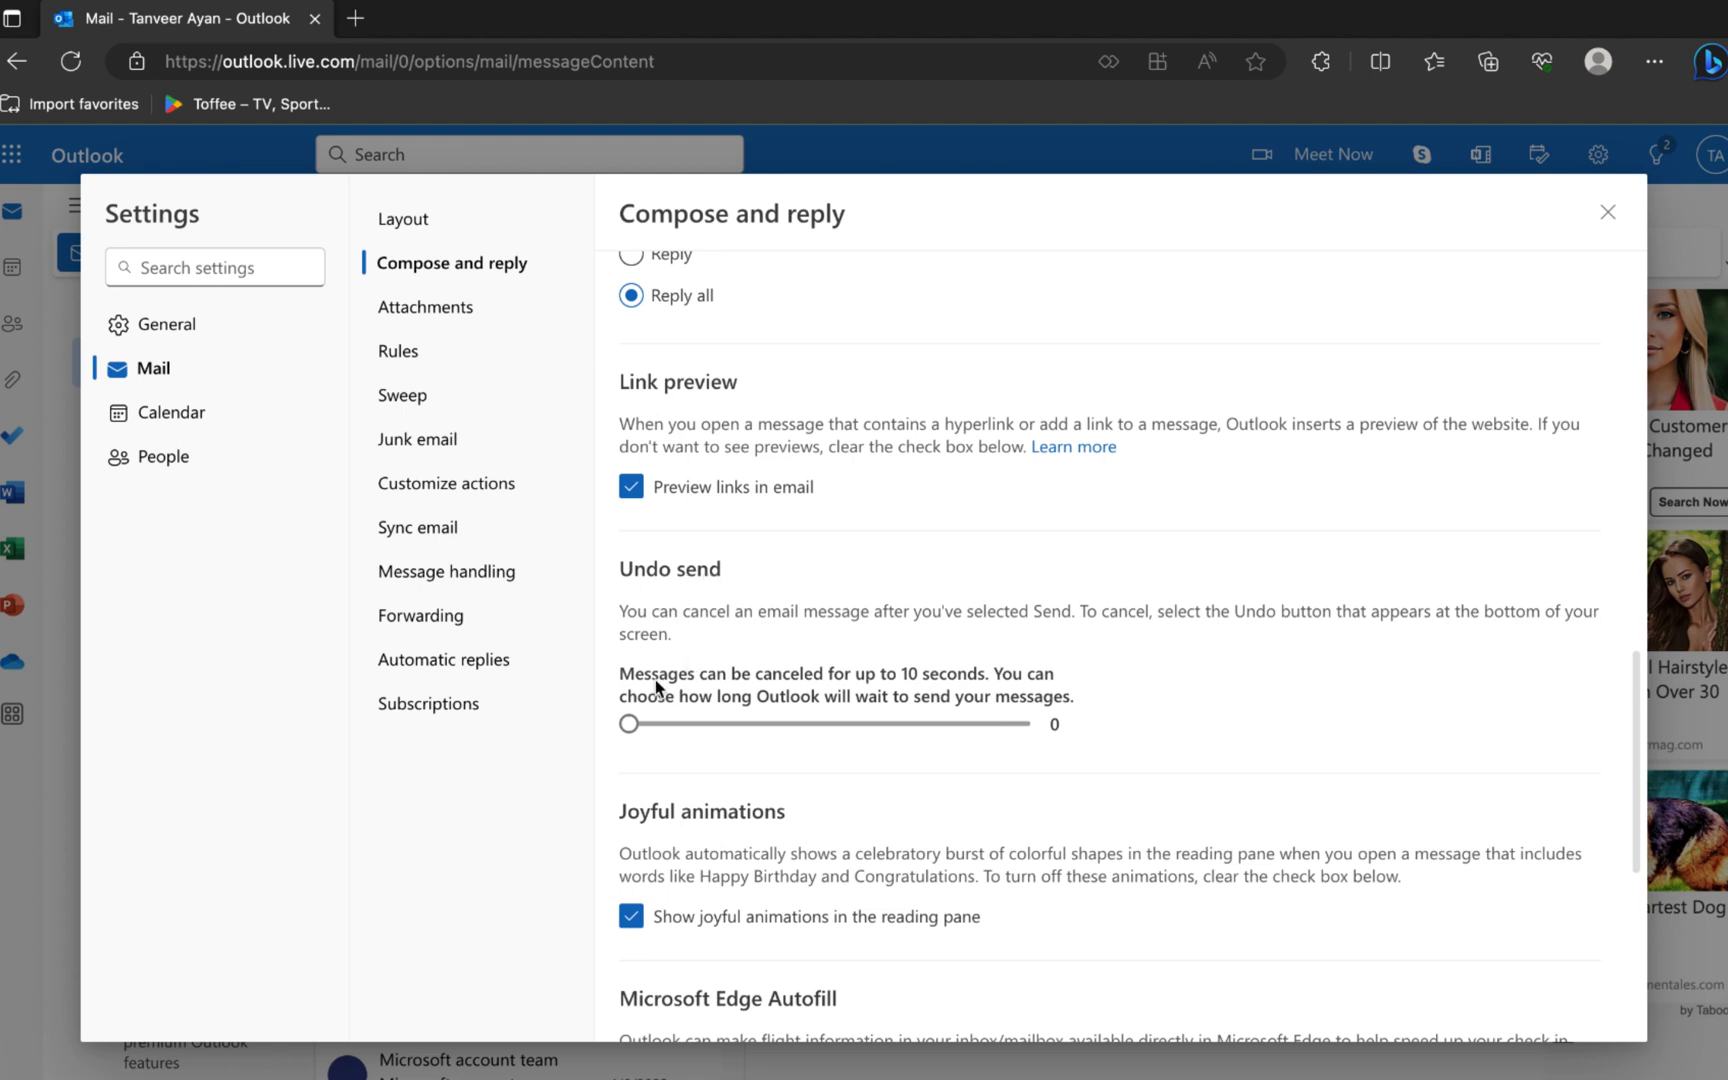
{"action": "mouse_move", "coordinate": [1001, 641]}
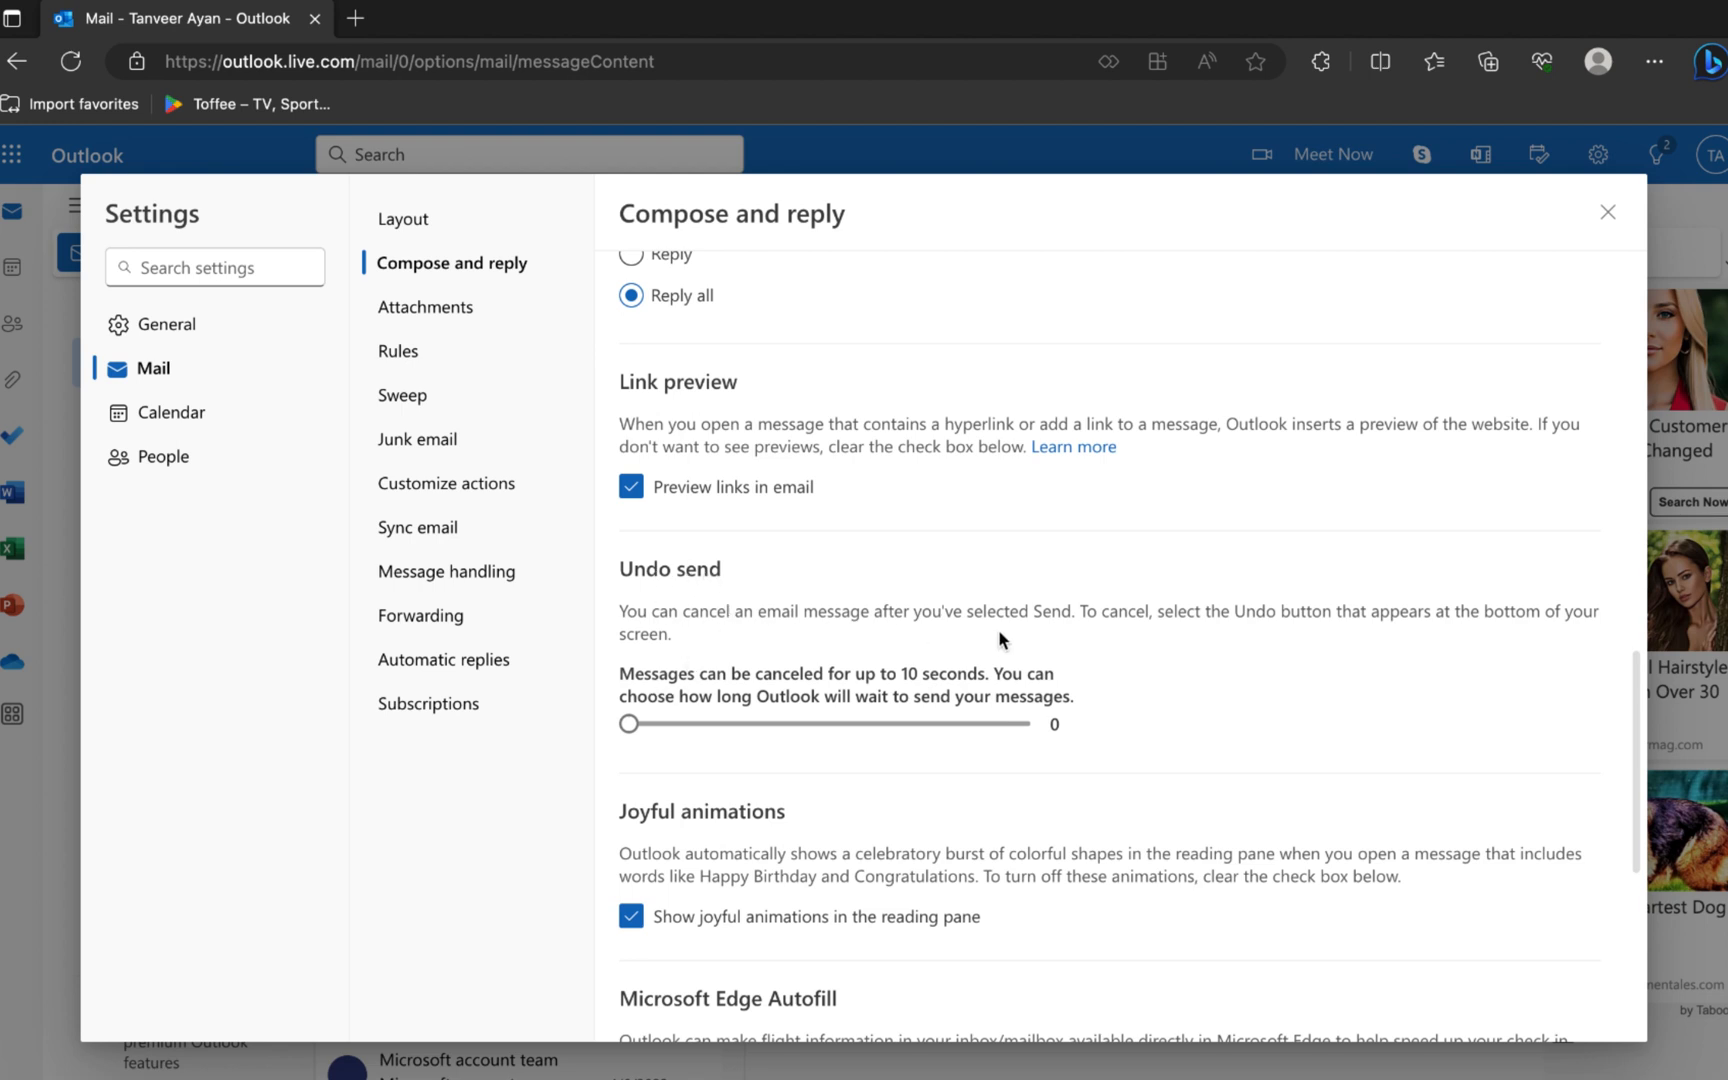
{"action": "mouse_move", "coordinate": [1374, 640]}
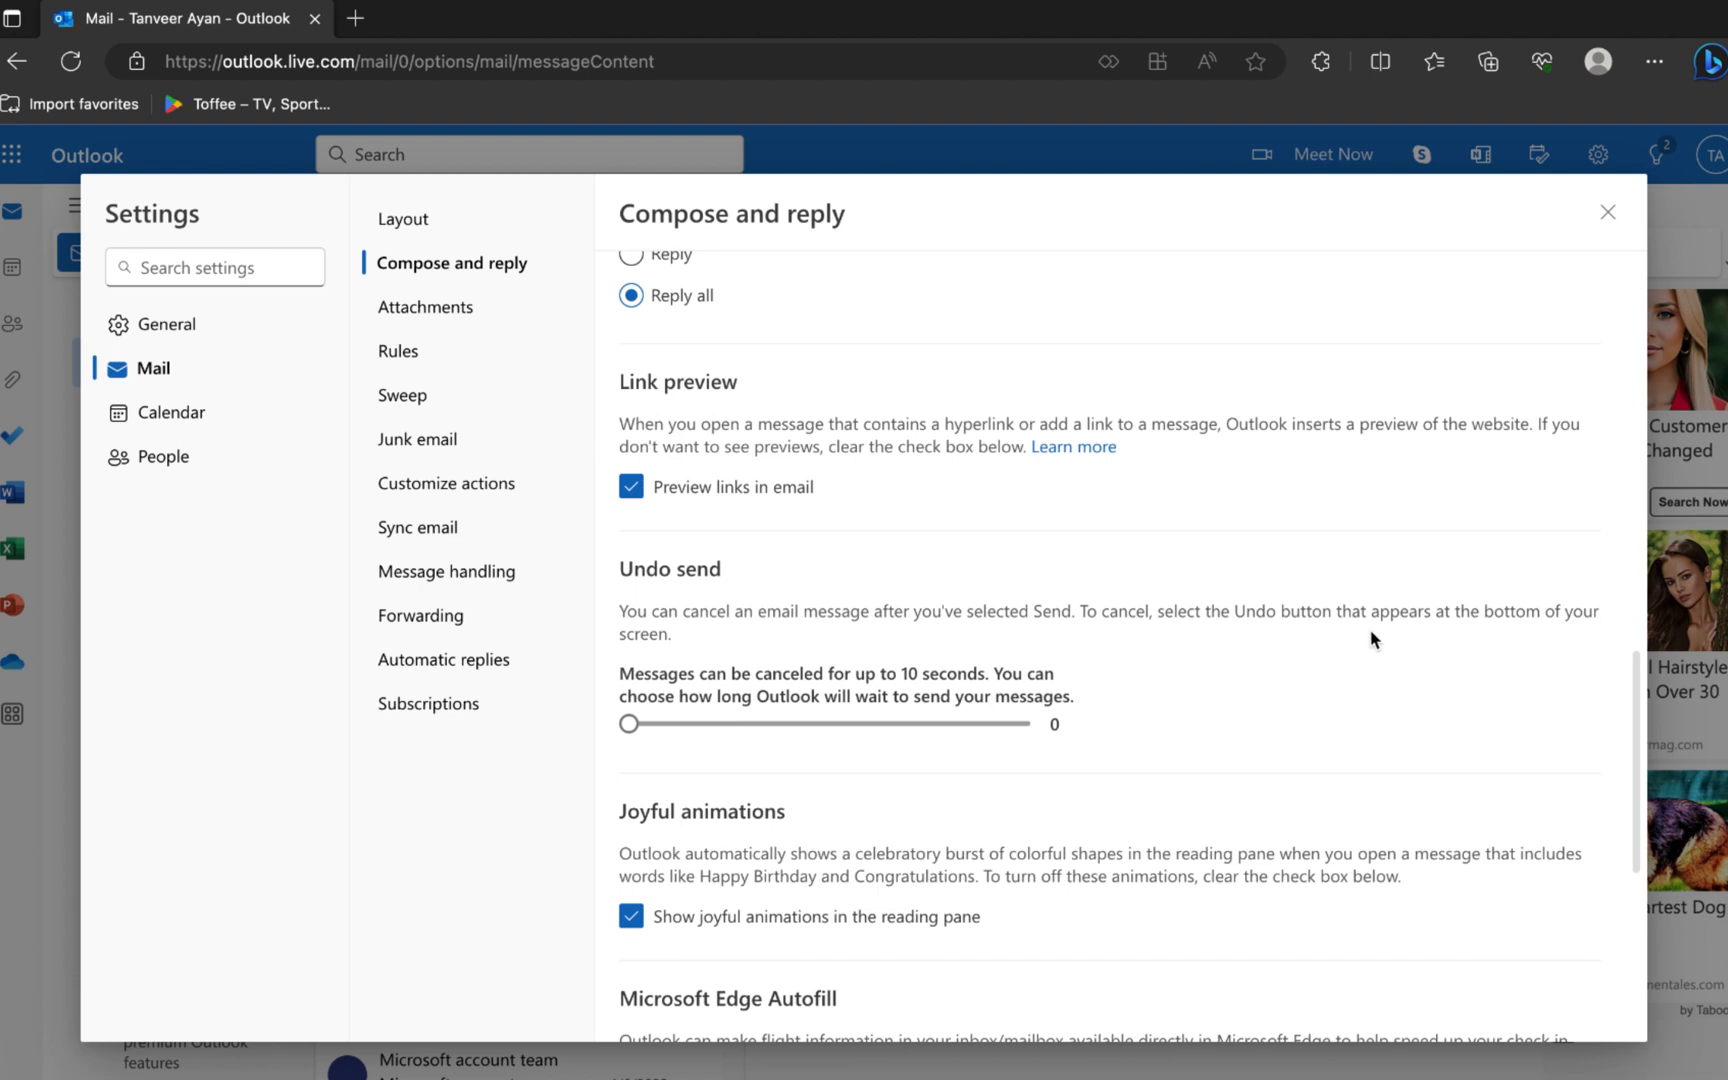
{"action": "mouse_move", "coordinate": [689, 667]}
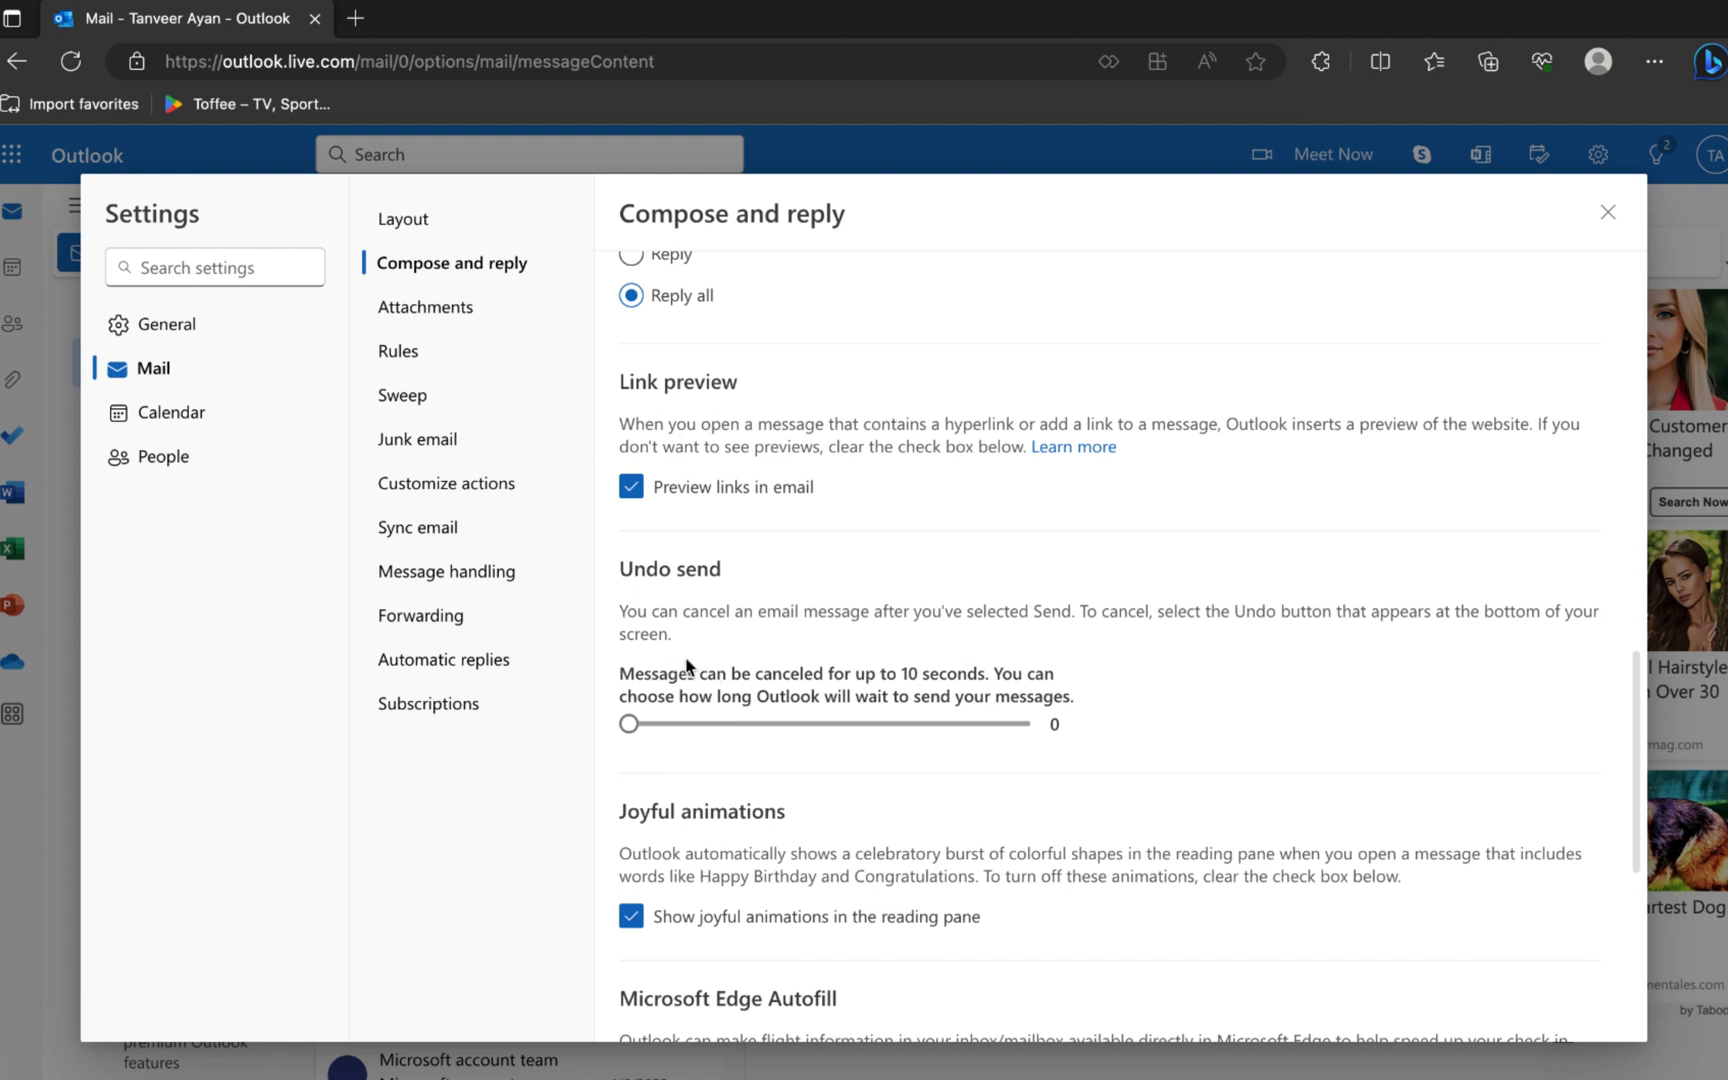
{"action": "mouse_move", "coordinate": [843, 694]}
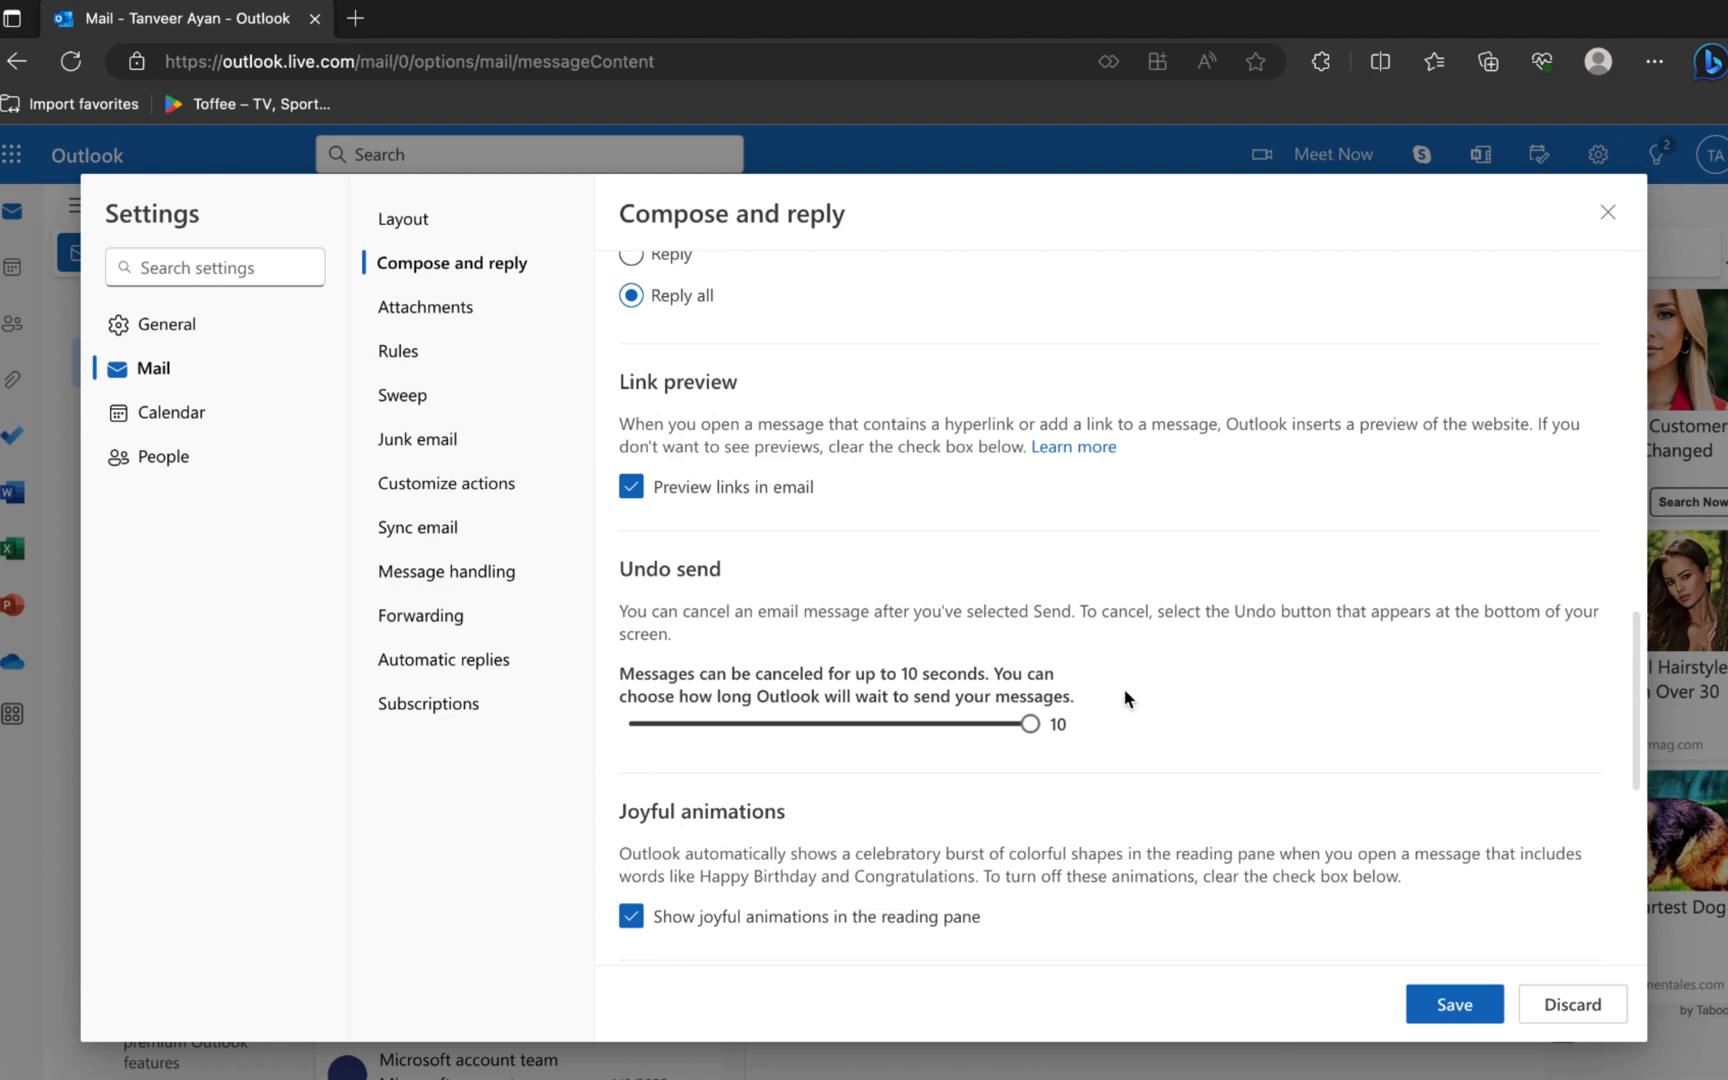
Move the Undo send slider to 10 seconds
{"action": "scroll", "scroll_direction": "down", "scroll_amount": 3}
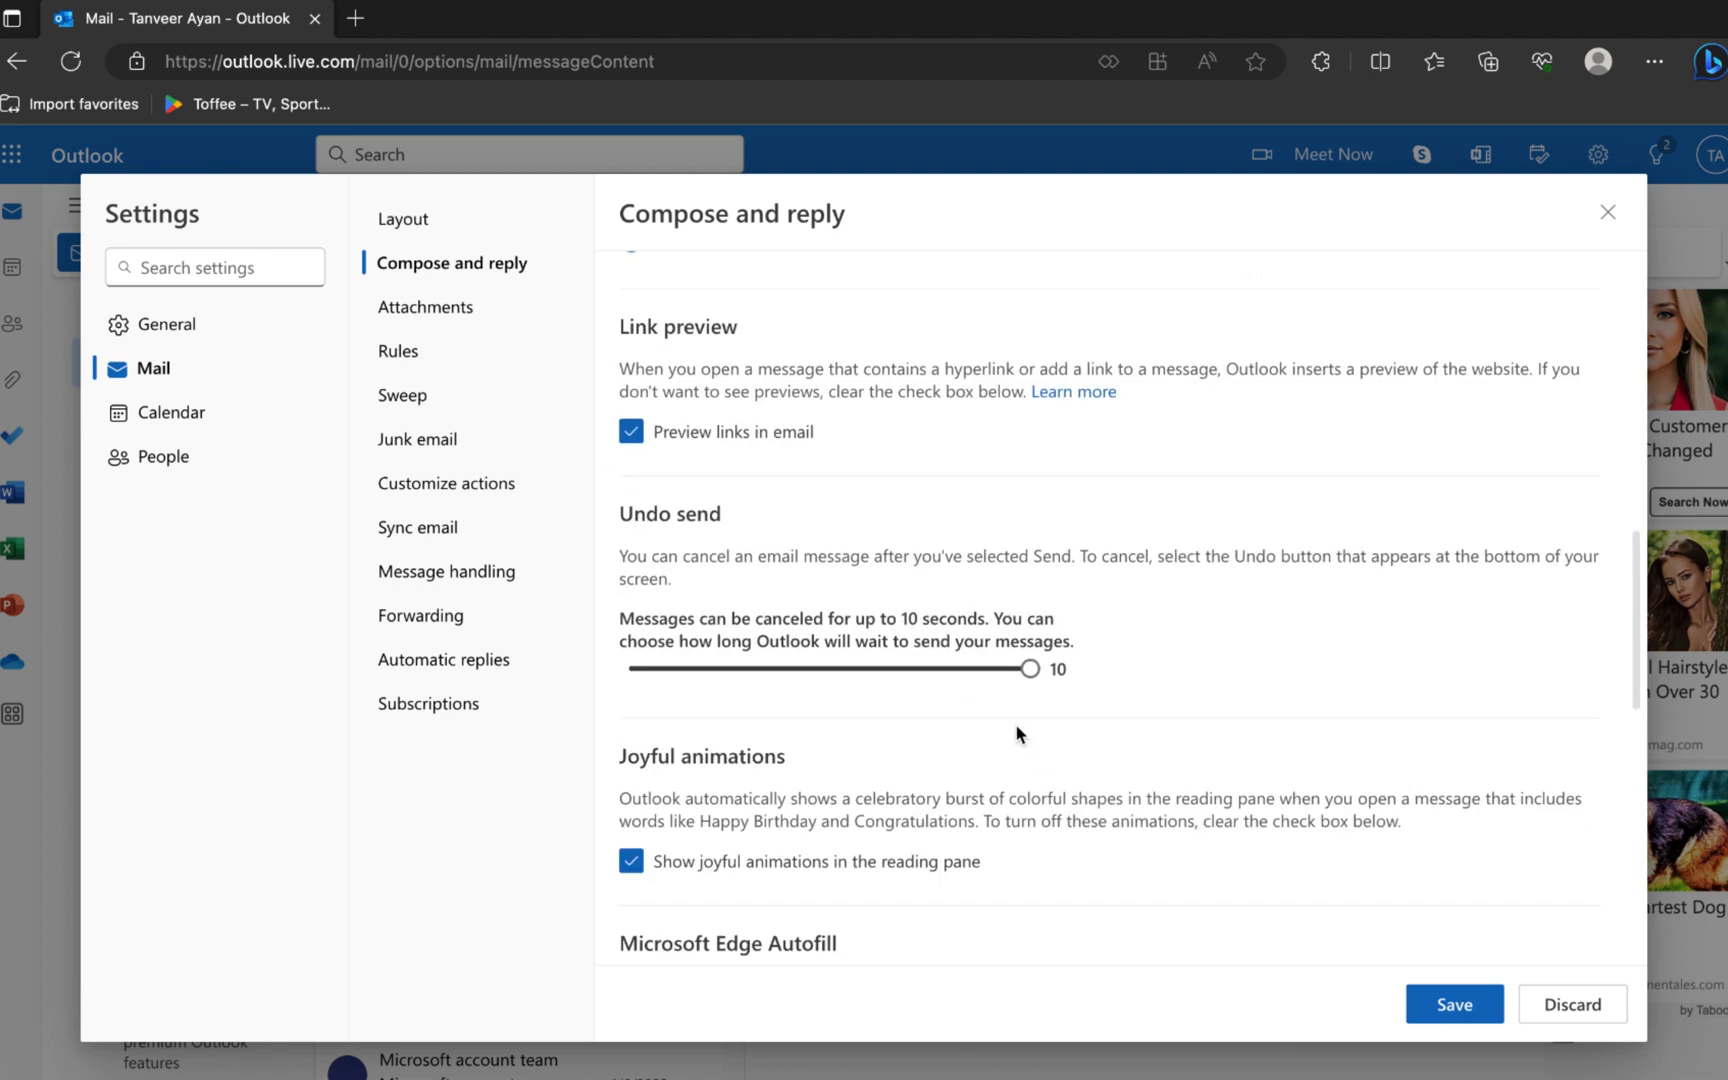
{"action": "scroll", "scroll_direction": "down", "scroll_amount": 3}
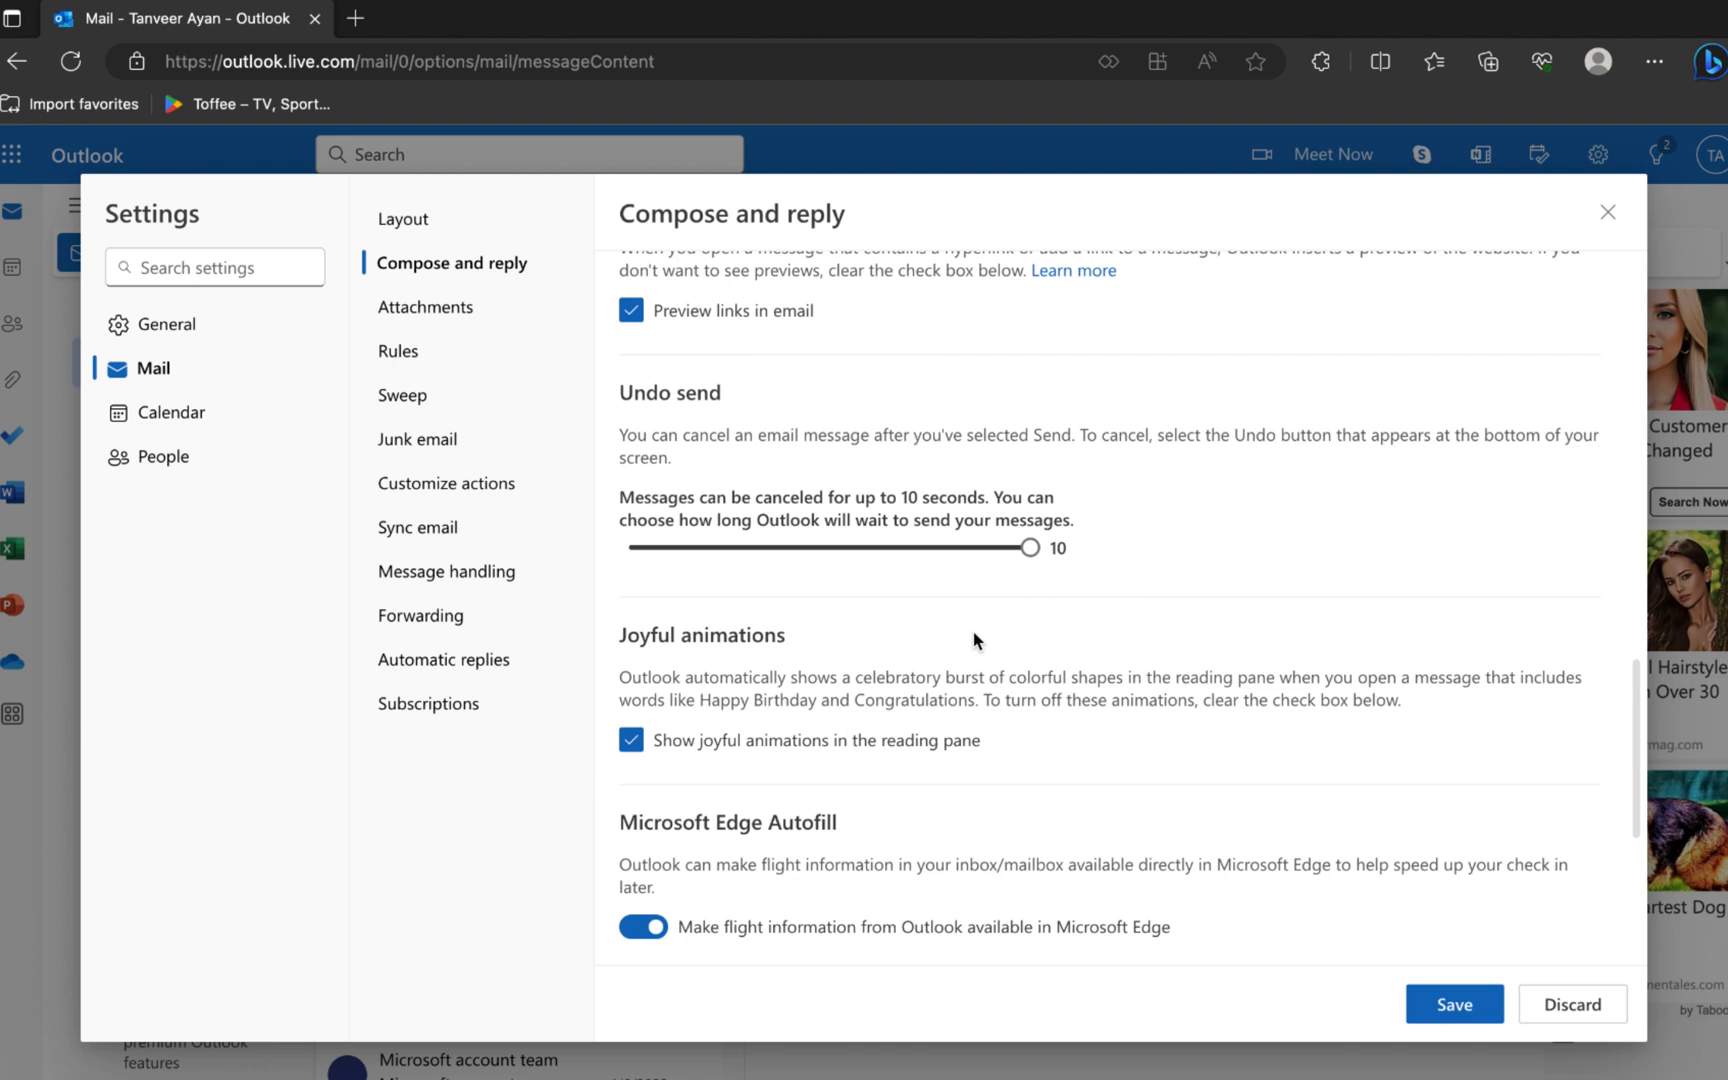
{"action": "scroll", "scroll_direction": "down", "scroll_amount": 3}
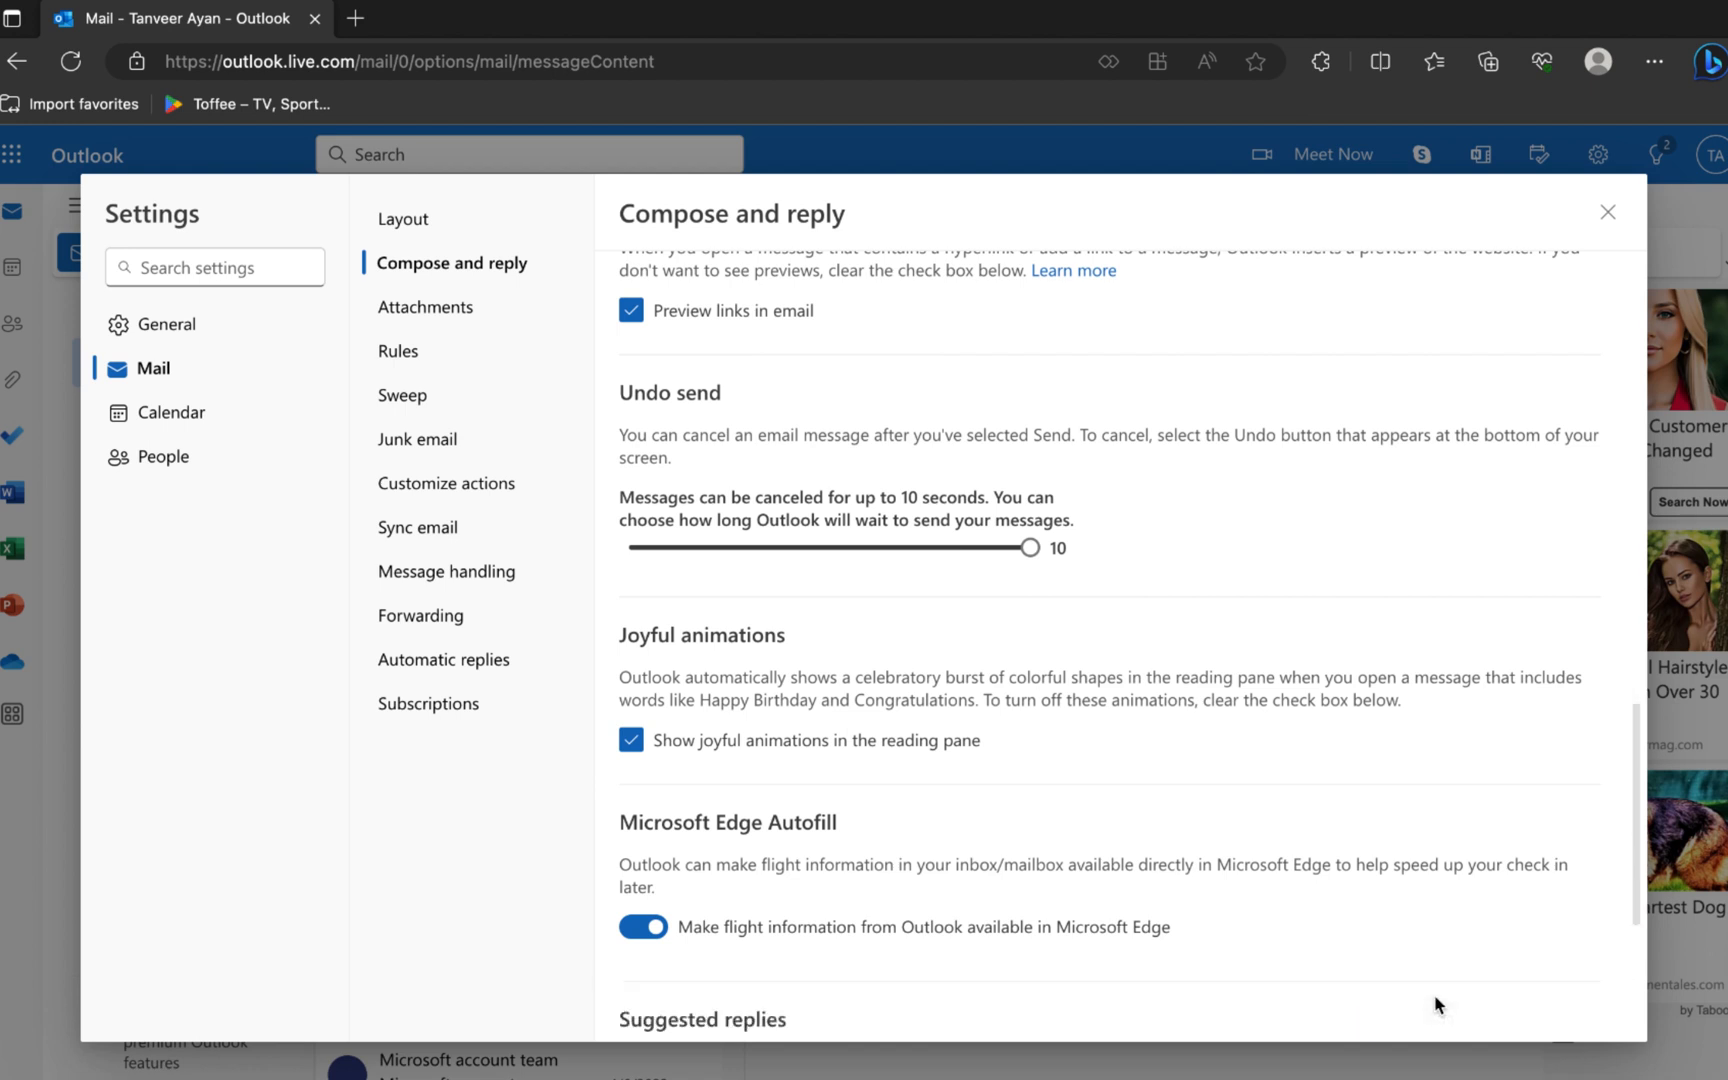
{"action": "mouse_move", "coordinate": [1211, 620]}
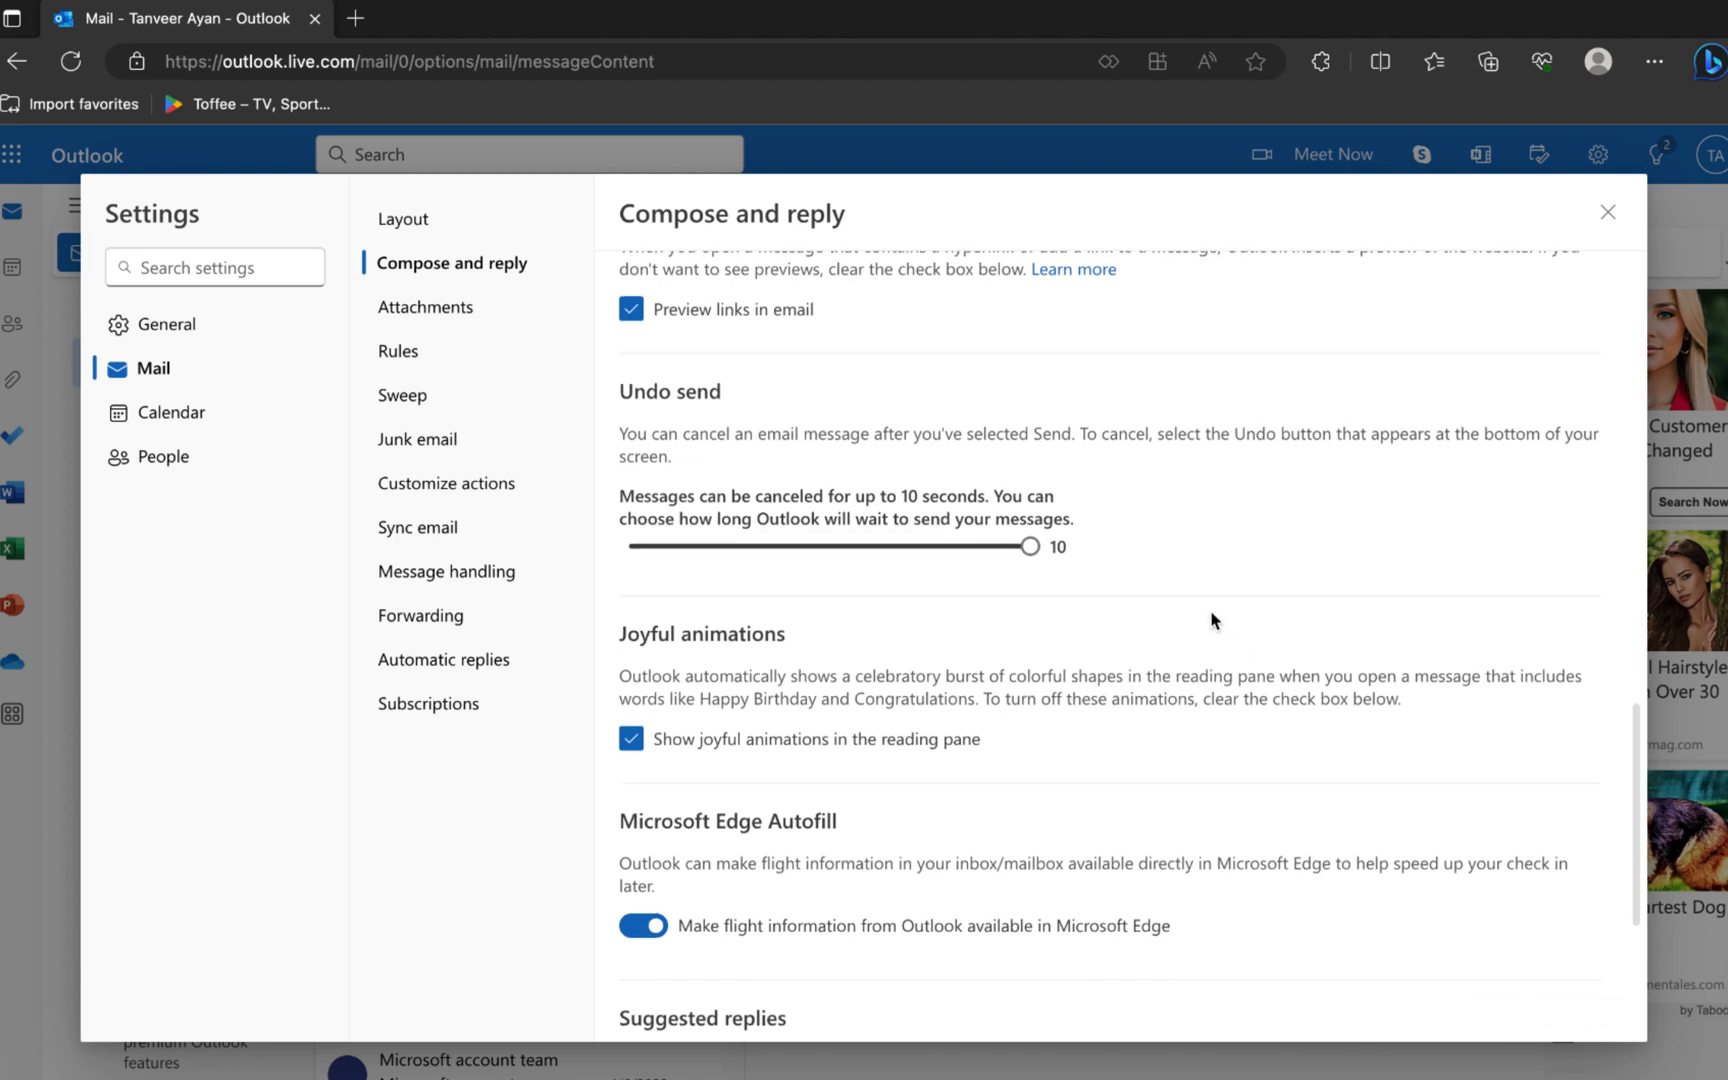
Save the 10-second Undo send delay, closing Settings back to the inbox
{"action": "left_click", "coordinate": [1608, 213]}
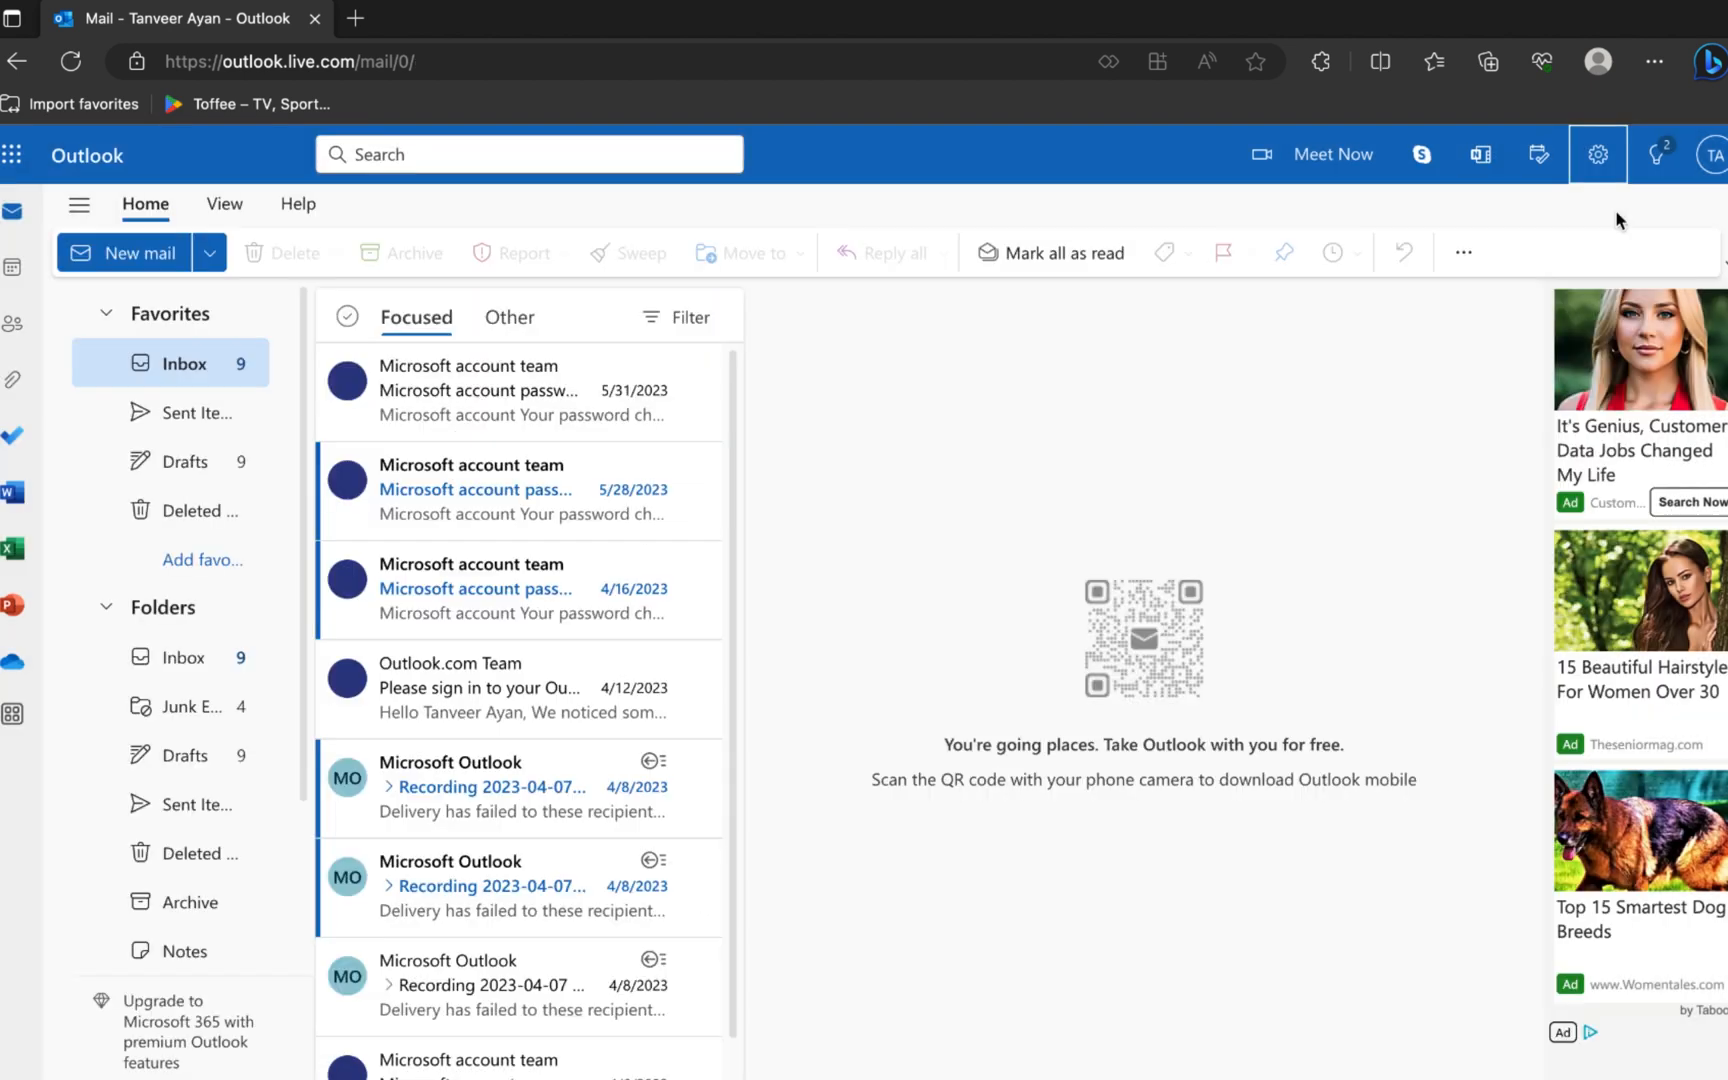
{"action": "mouse_move", "coordinate": [933, 509]}
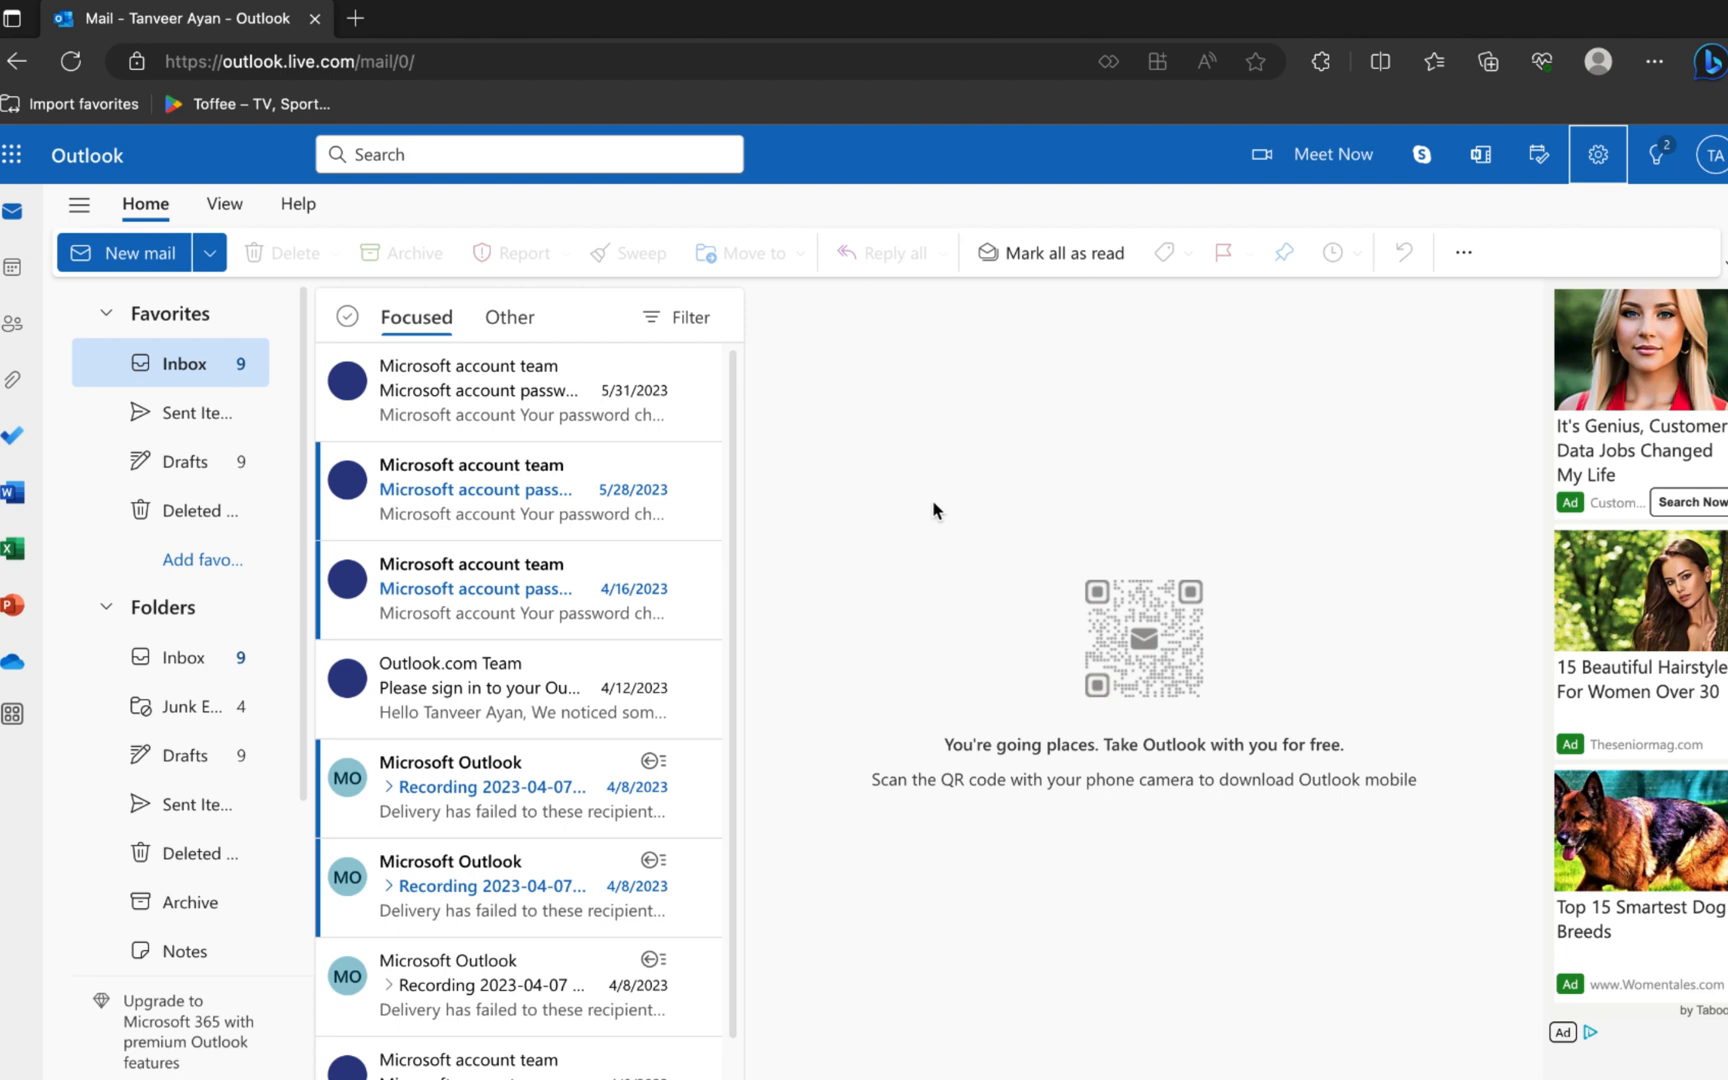